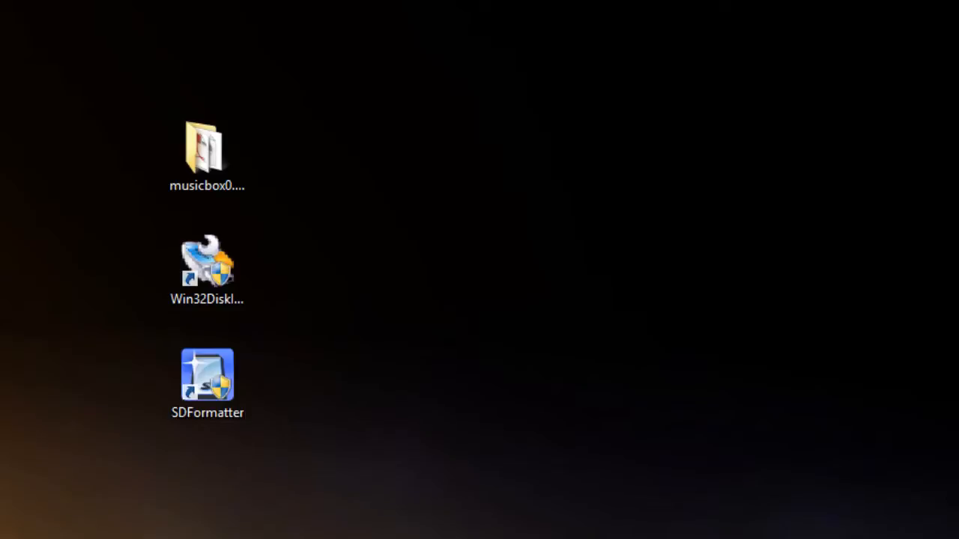
Open the musicbox0.5.1 folder icon on the desktop.
{"action": "left_click", "coordinate": [206, 150]}
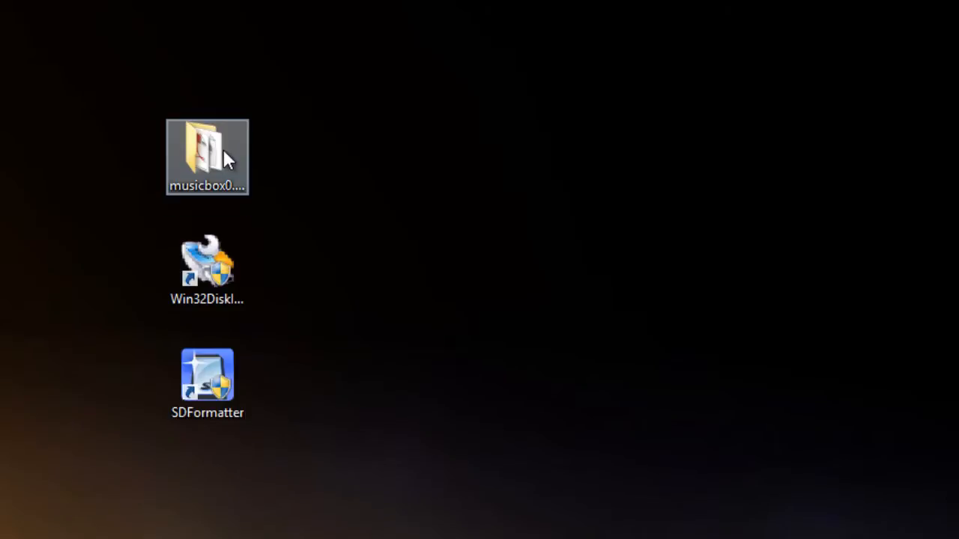
{"action": "double_click", "coordinate": [207, 156]}
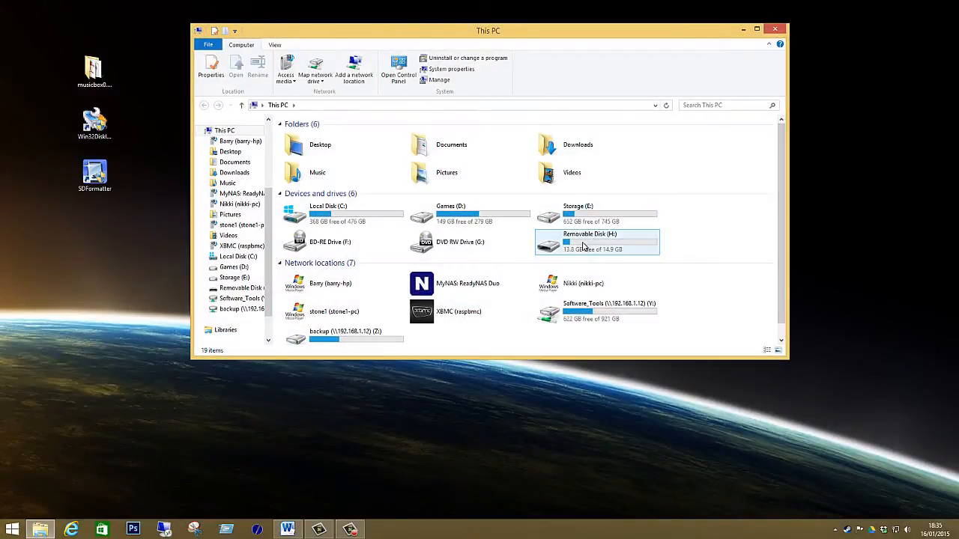
{"action": "mouse_move", "coordinate": [584, 246]}
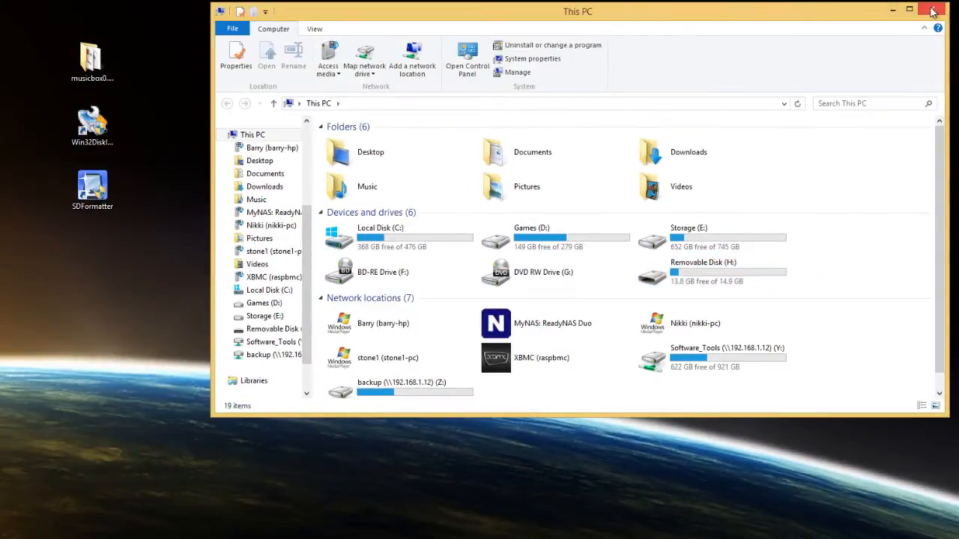
Confirm the 14.9 GB Removable Disk (H:) is listed, then close This PC.
{"action": "left_click", "coordinate": [933, 8]}
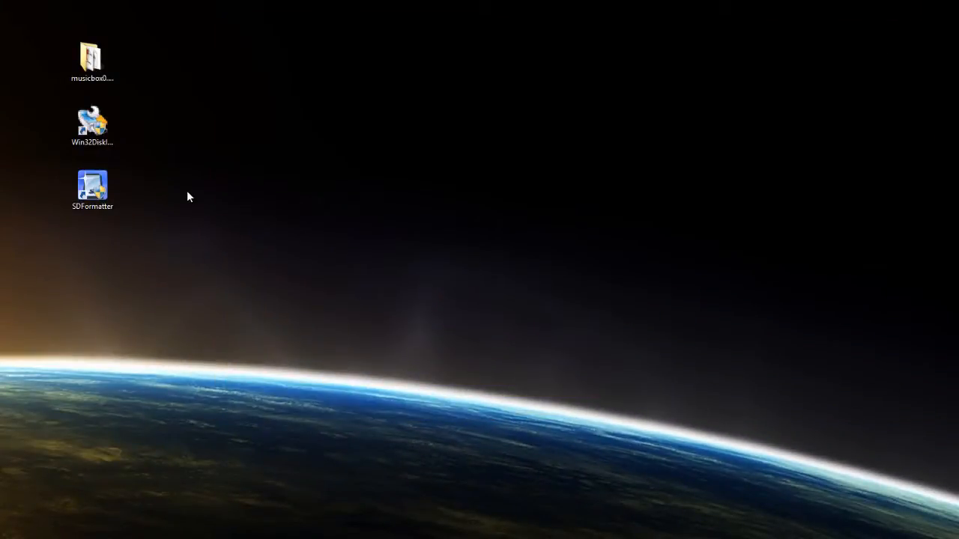
Quick-format the 14.9 GB drive H: as FAT32 with SDFormatter, then exit it.
{"action": "left_click", "coordinate": [92, 189]}
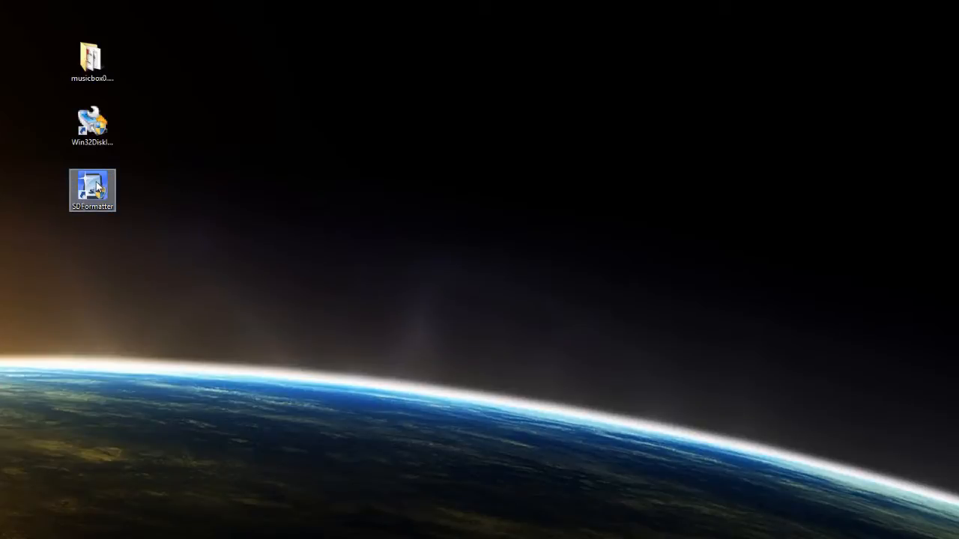
{"action": "double_click", "coordinate": [92, 189]}
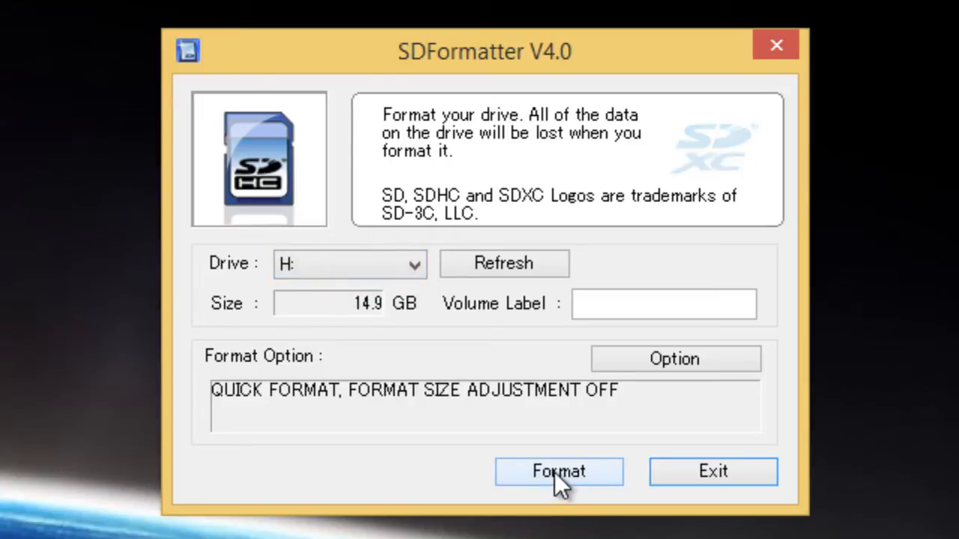
{"action": "left_click", "coordinate": [558, 471]}
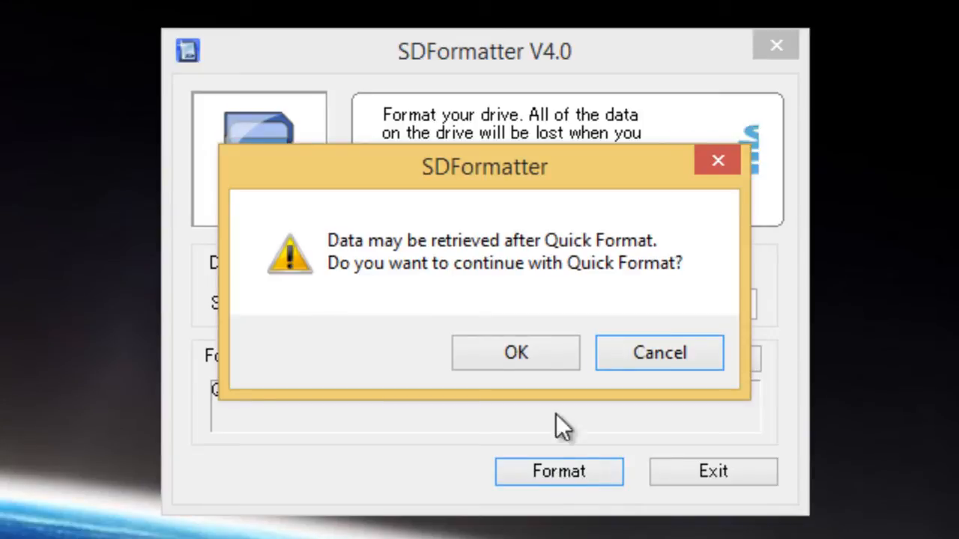
{"action": "left_click", "coordinate": [515, 352]}
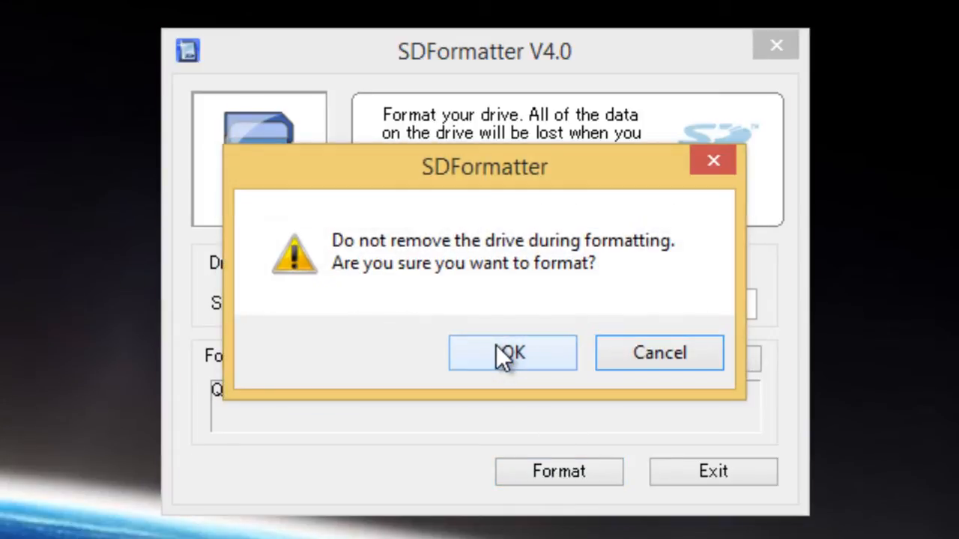
{"action": "left_click", "coordinate": [512, 353]}
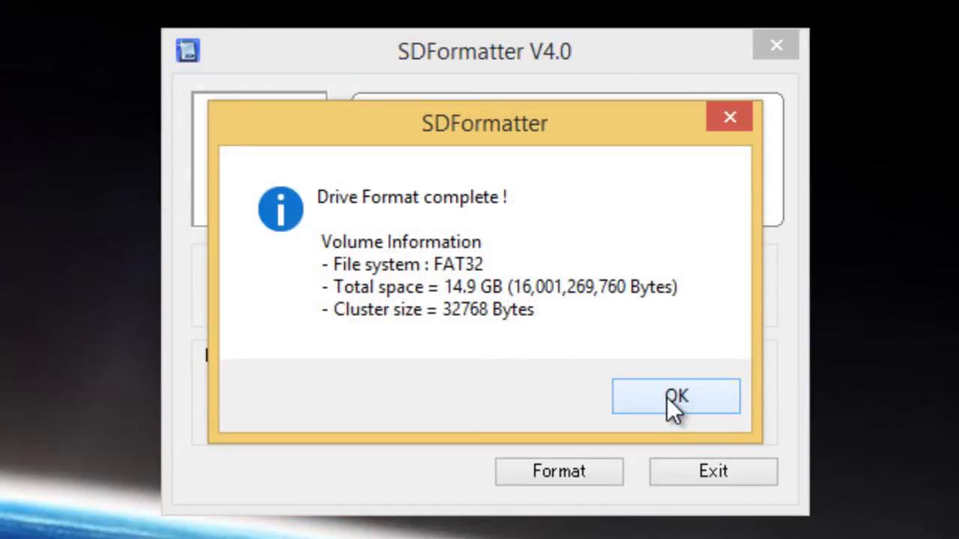
{"action": "left_click", "coordinate": [674, 397]}
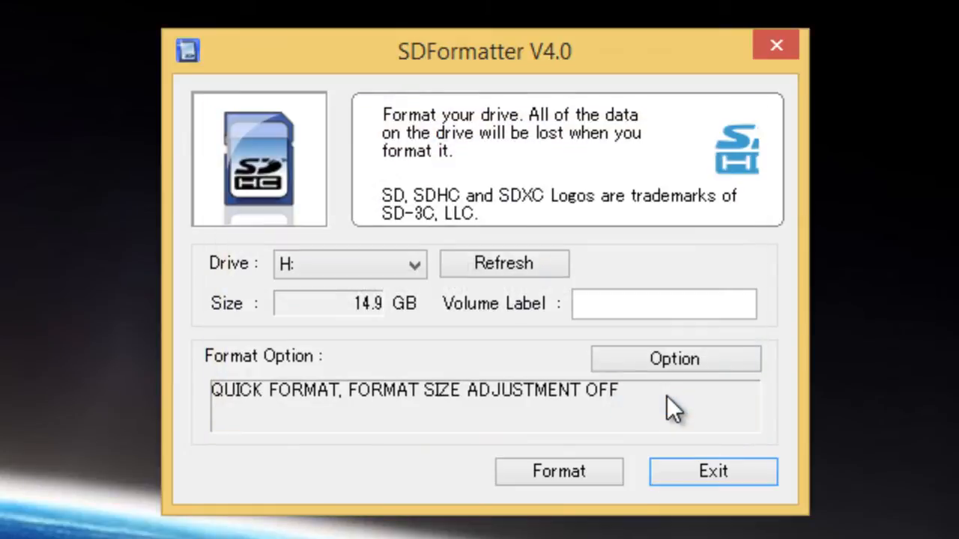
{"action": "left_click", "coordinate": [712, 471]}
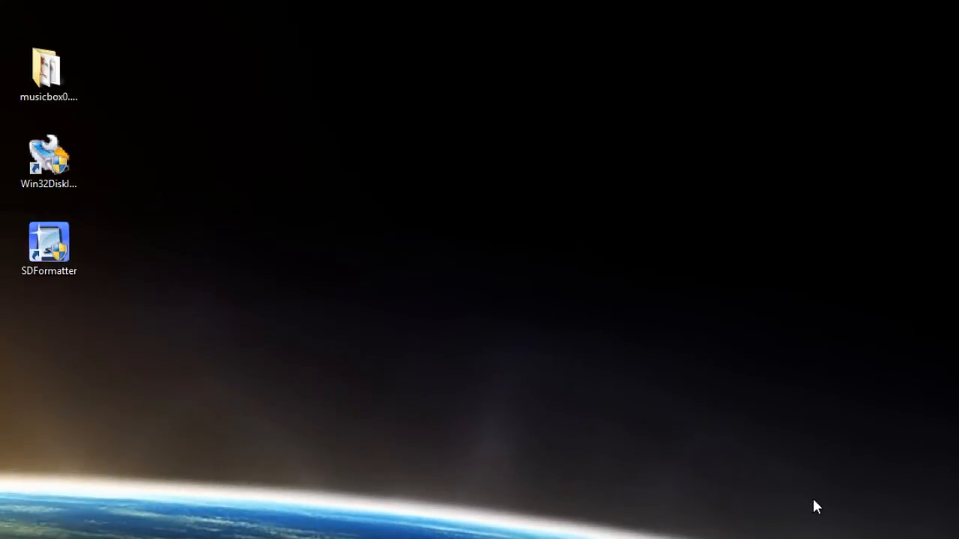
{"action": "mouse_move", "coordinate": [109, 190]}
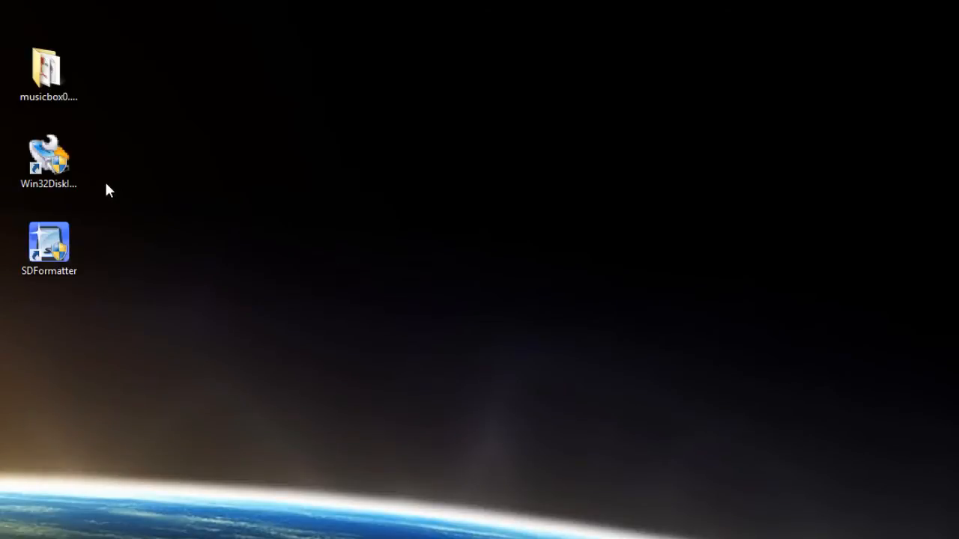
Launch Win32 Disk Imager and browse to Desktop > musicbox0.5.1 for the image.
{"action": "left_click", "coordinate": [49, 157]}
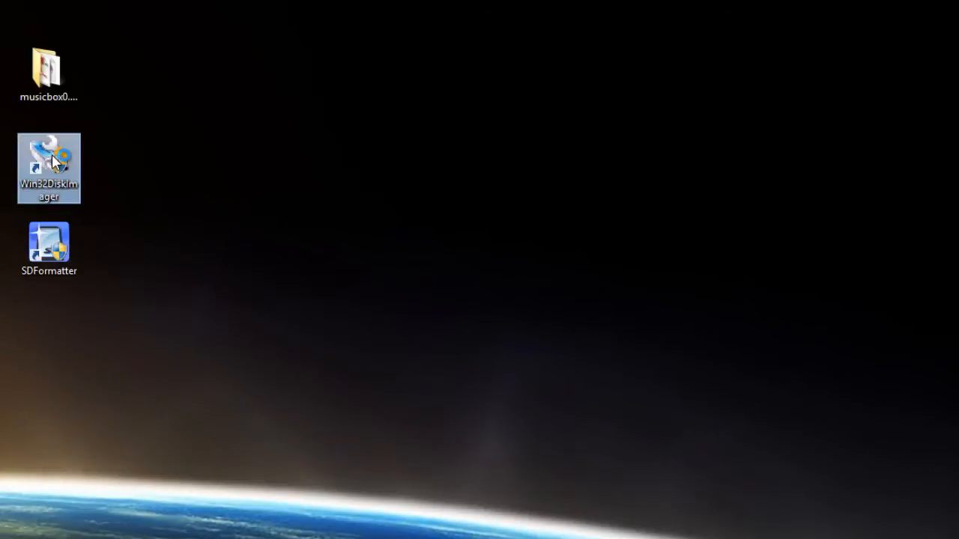
{"action": "double_click", "coordinate": [49, 167]}
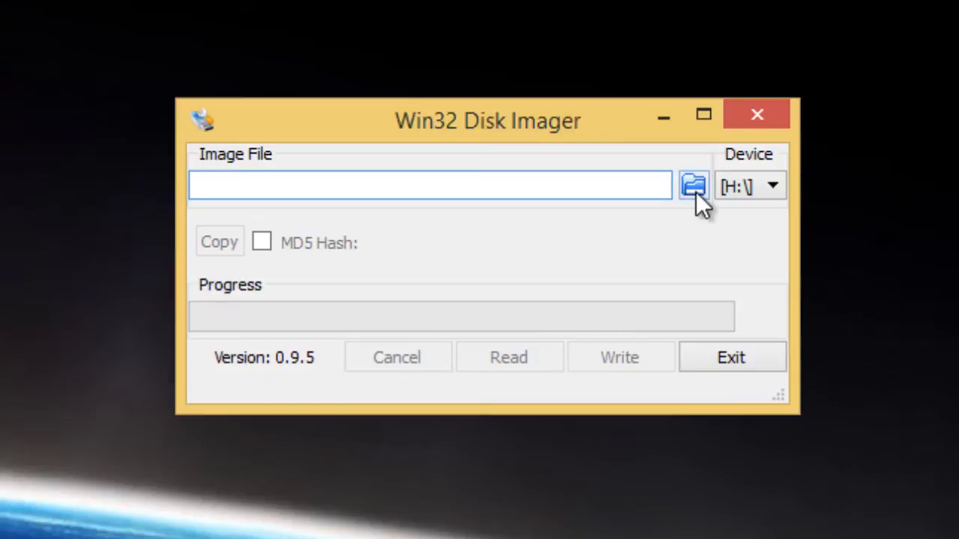
{"action": "left_click", "coordinate": [692, 186]}
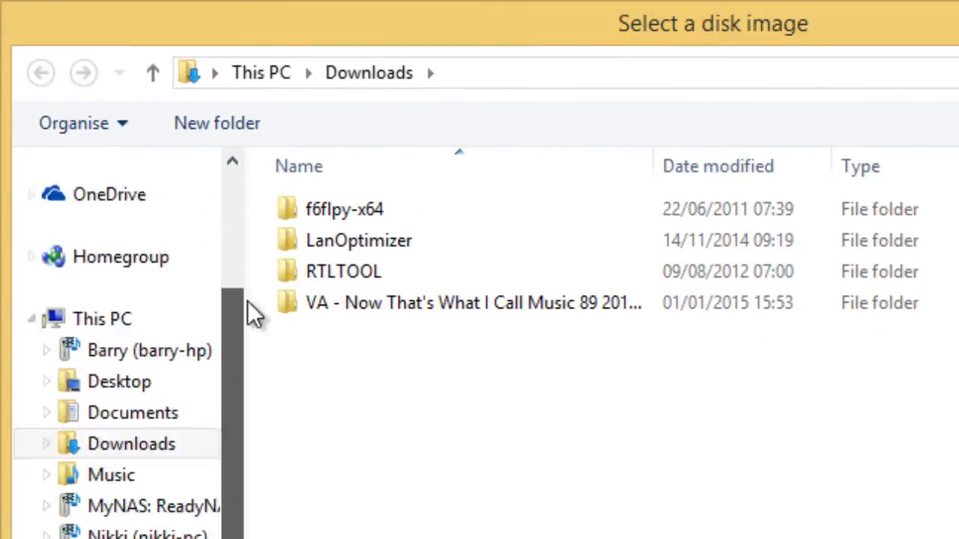
{"action": "left_click", "coordinate": [120, 207]}
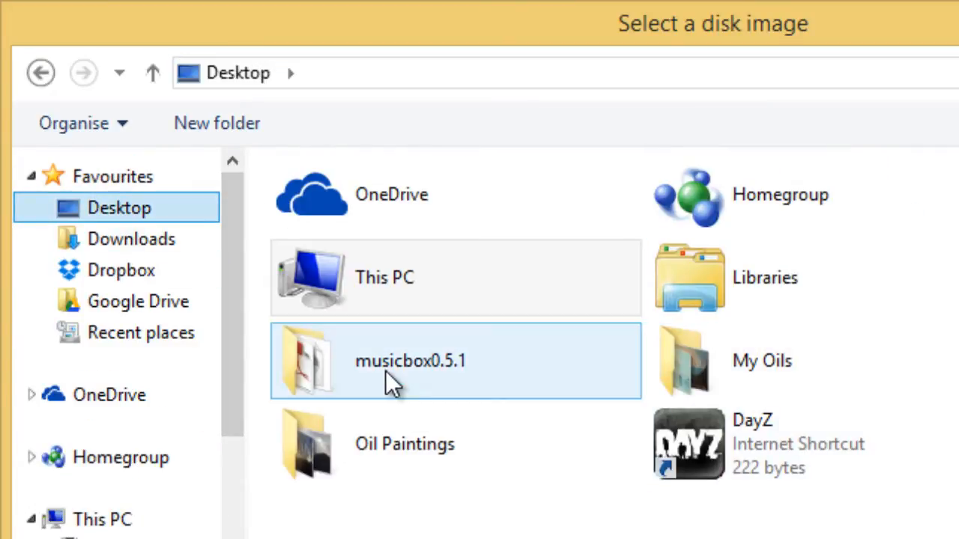
{"action": "double_click", "coordinate": [410, 360]}
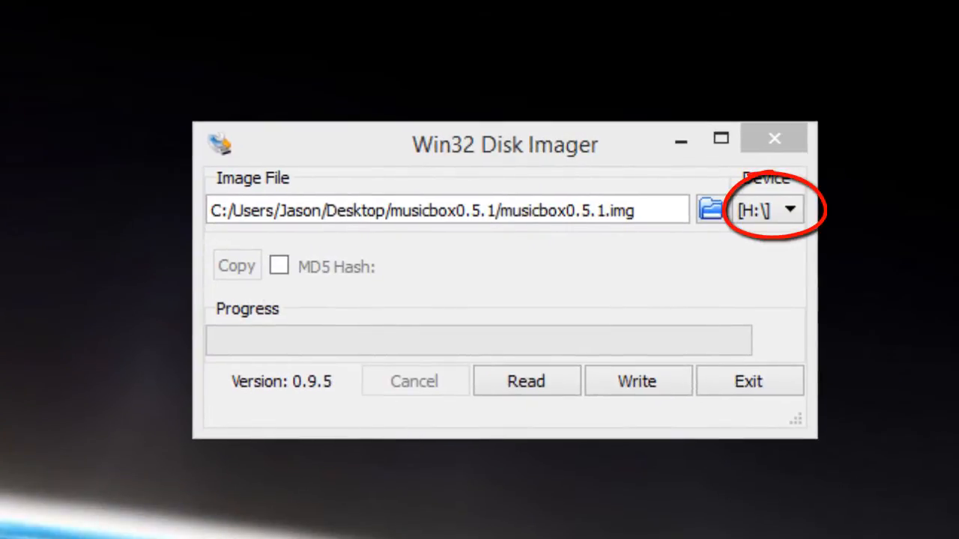
{"action": "mouse_move", "coordinate": [636, 381]}
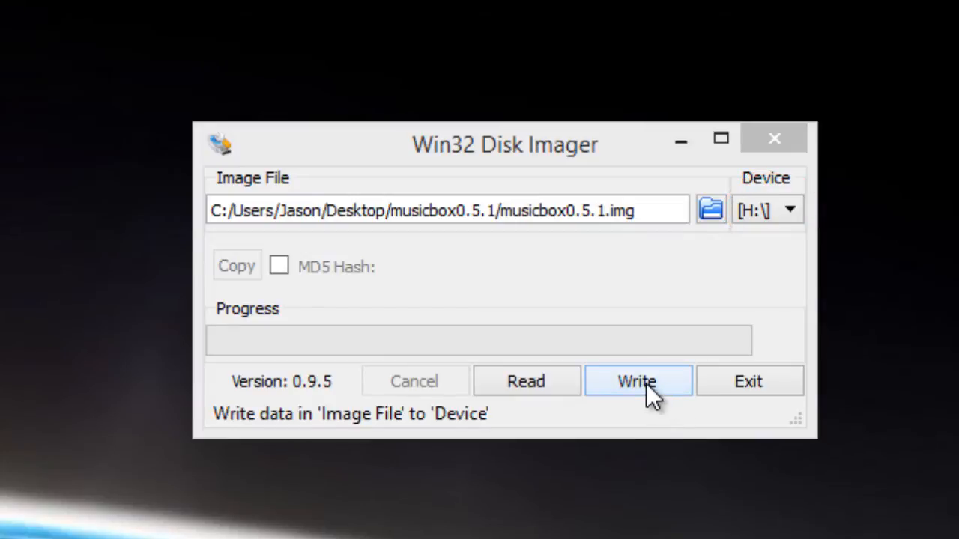
Write musicbox0.5.1.img to drive H:, acknowledge success, and exit the imager.
{"action": "left_click", "coordinate": [636, 381]}
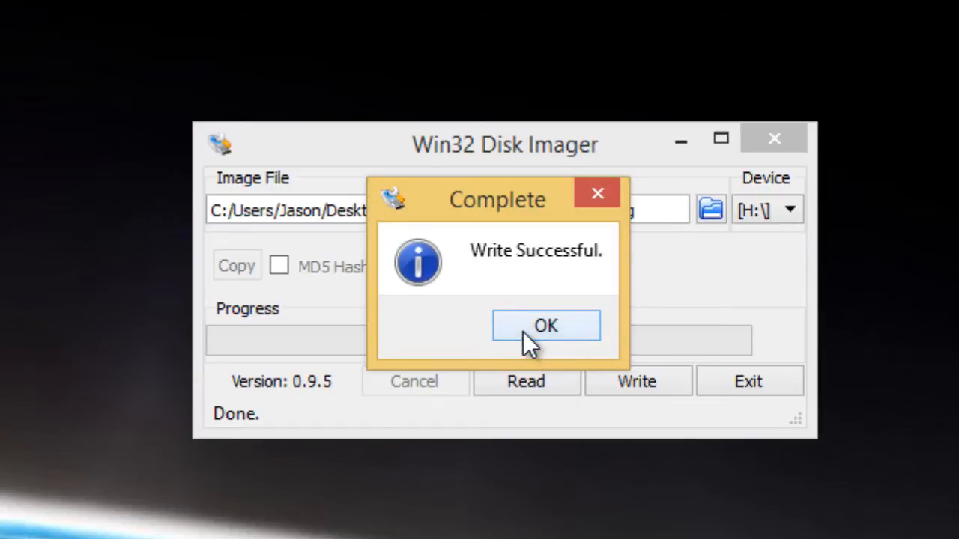
{"action": "left_click", "coordinate": [546, 326]}
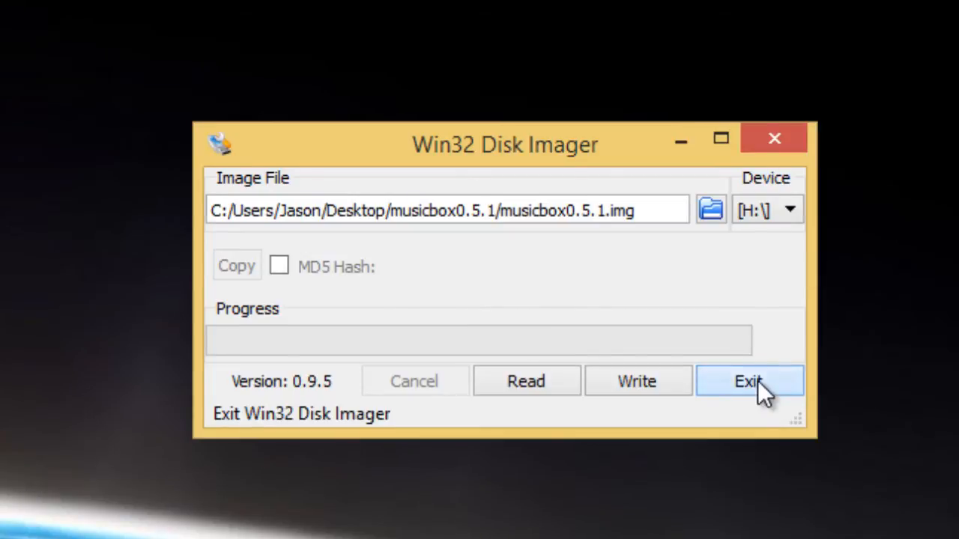
{"action": "left_click", "coordinate": [749, 381]}
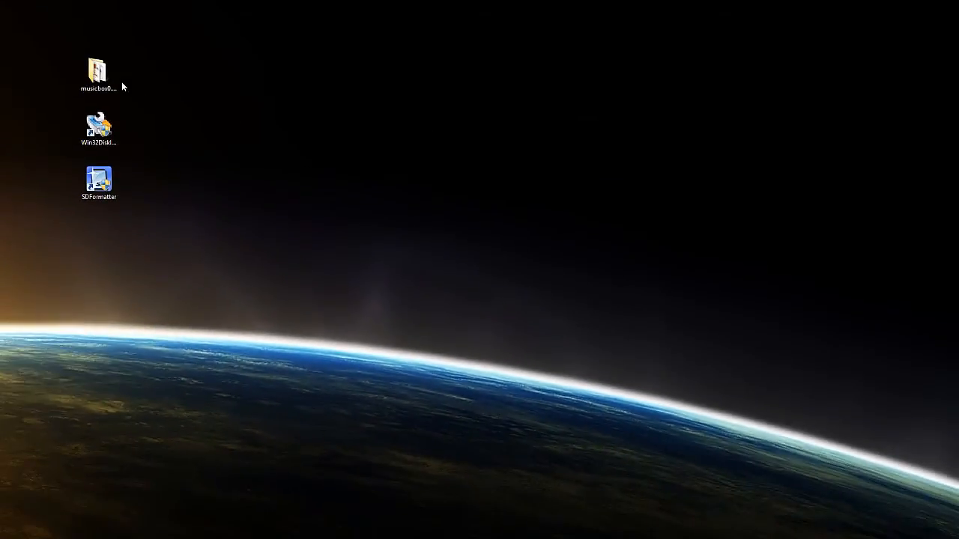
Open the musicbox0.5.1 folder and select MusicBox_Manual_0.4.pdf beside the .img file.
{"action": "double_click", "coordinate": [98, 69]}
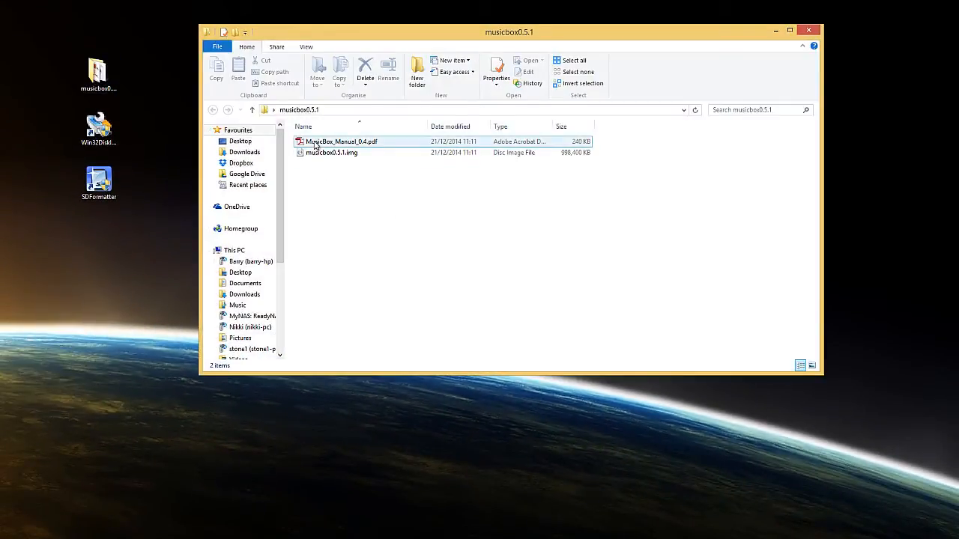
{"action": "double_click", "coordinate": [341, 142]}
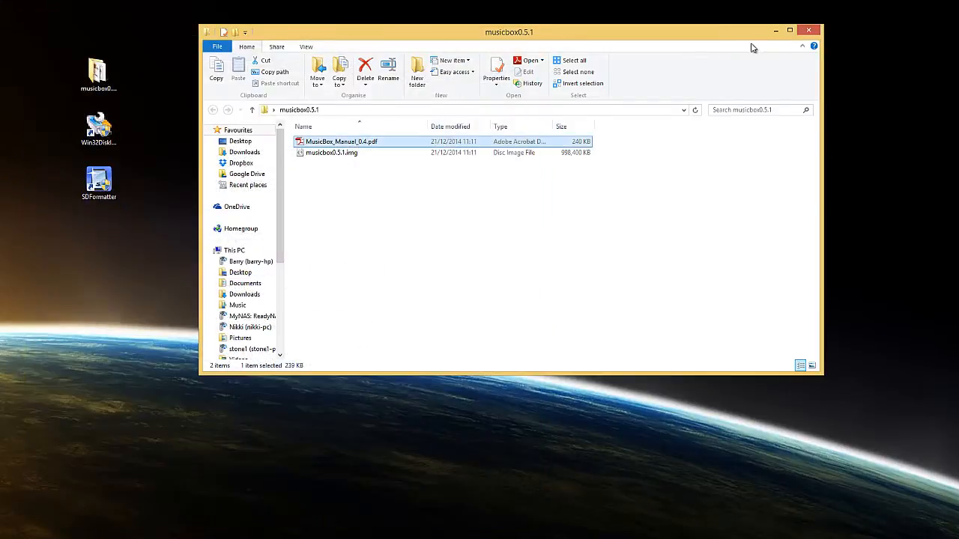
{"action": "left_click", "coordinate": [808, 30]}
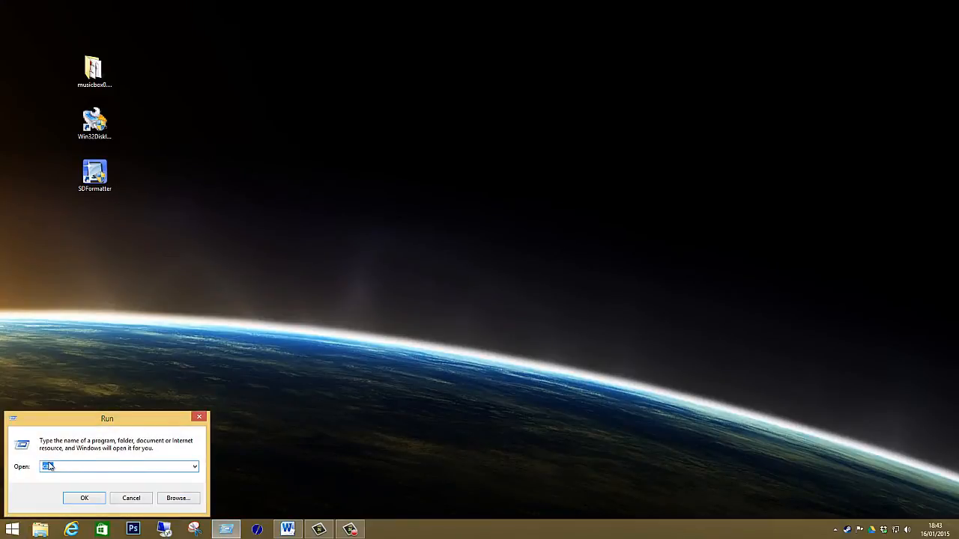
Run ipconfig in Command Prompt, showing IPv4 192.168.1.4 and gateway 192.168.1.1.
{"action": "type", "text": "cmd"}
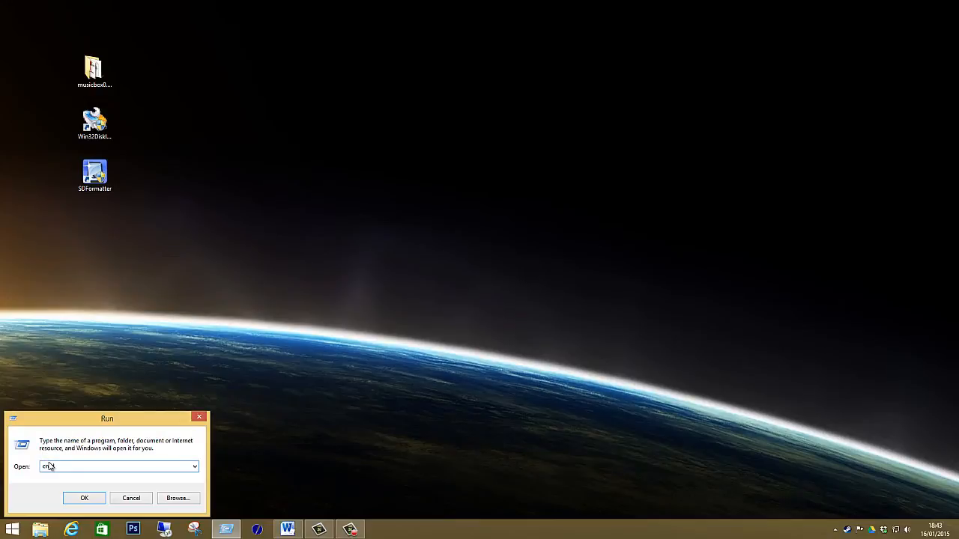
{"action": "left_click", "coordinate": [84, 498]}
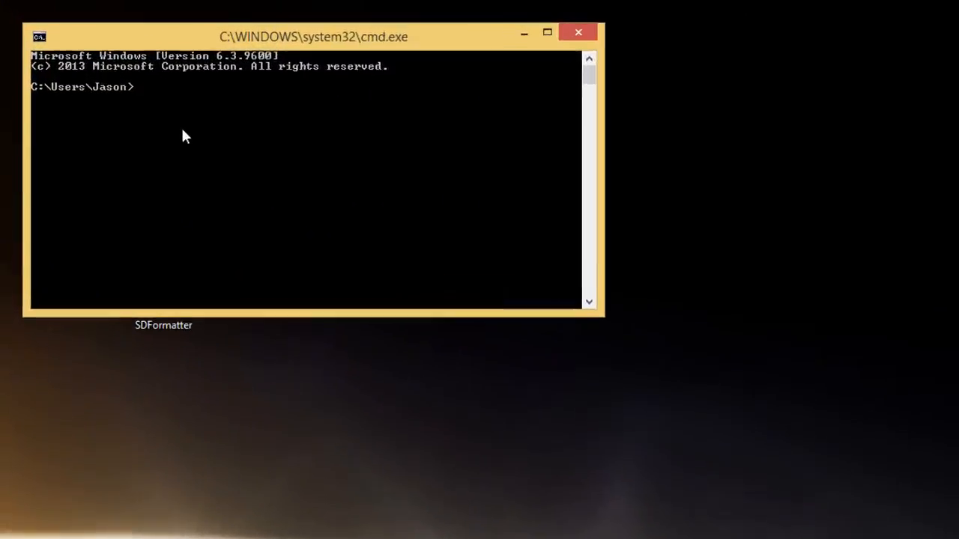
{"action": "type", "text": "ipconfi"}
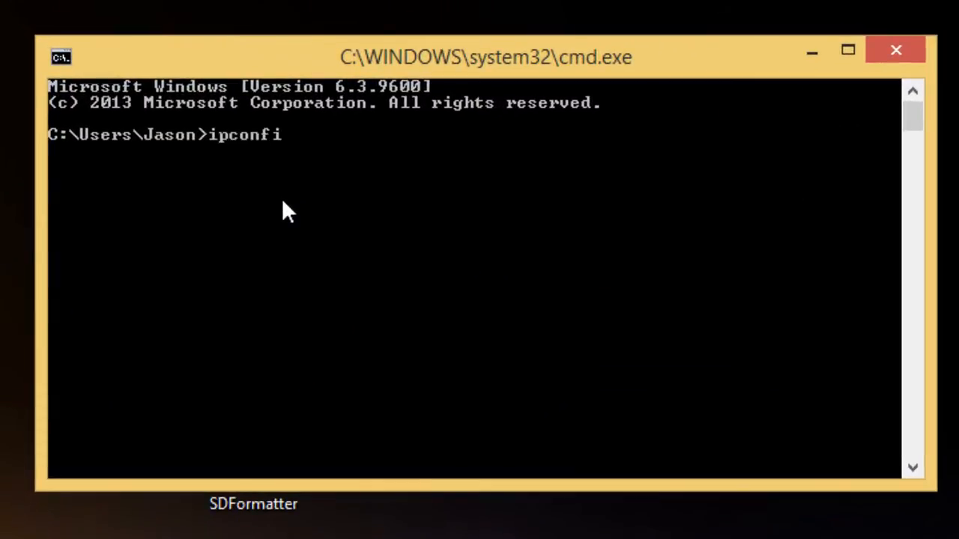
{"action": "key", "text": "enter"}
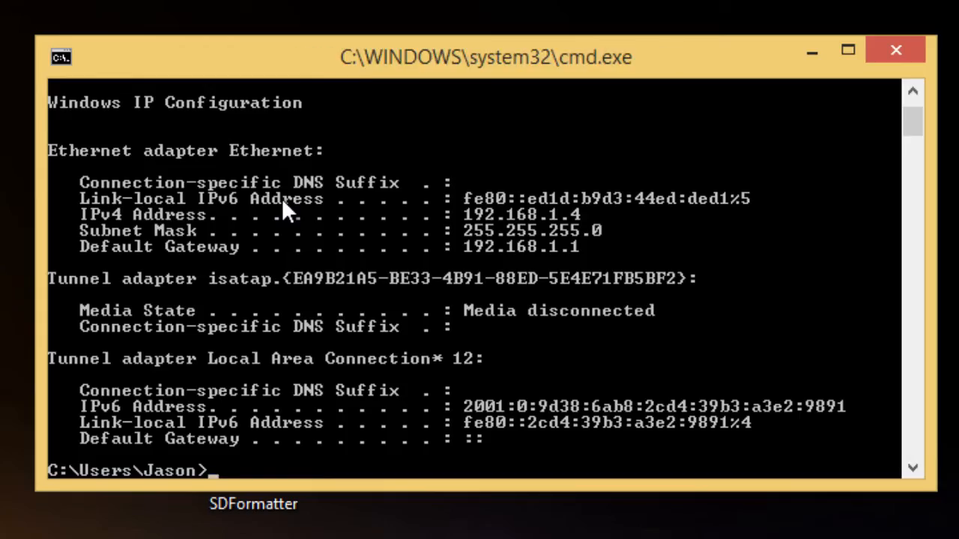
{"action": "mouse_move", "coordinate": [543, 229]}
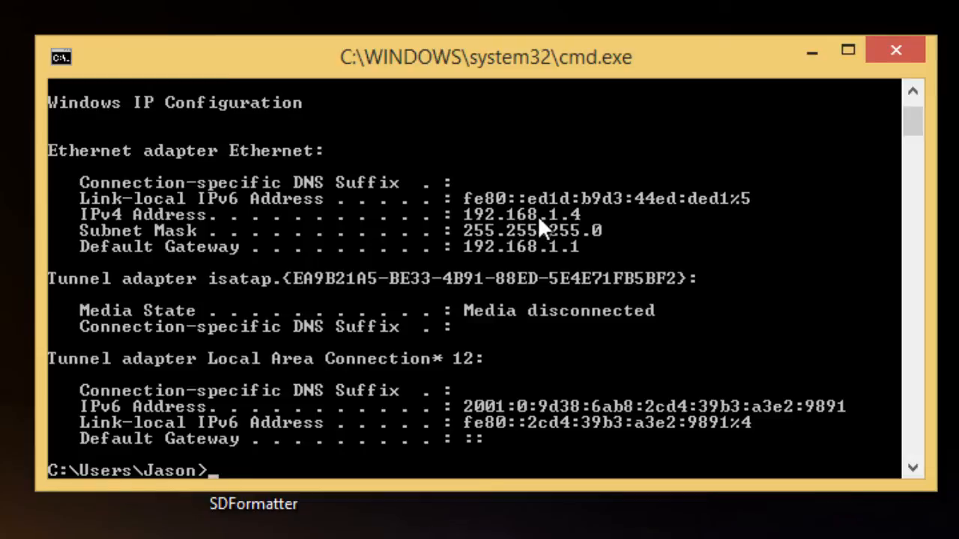
{"action": "mouse_move", "coordinate": [581, 228]}
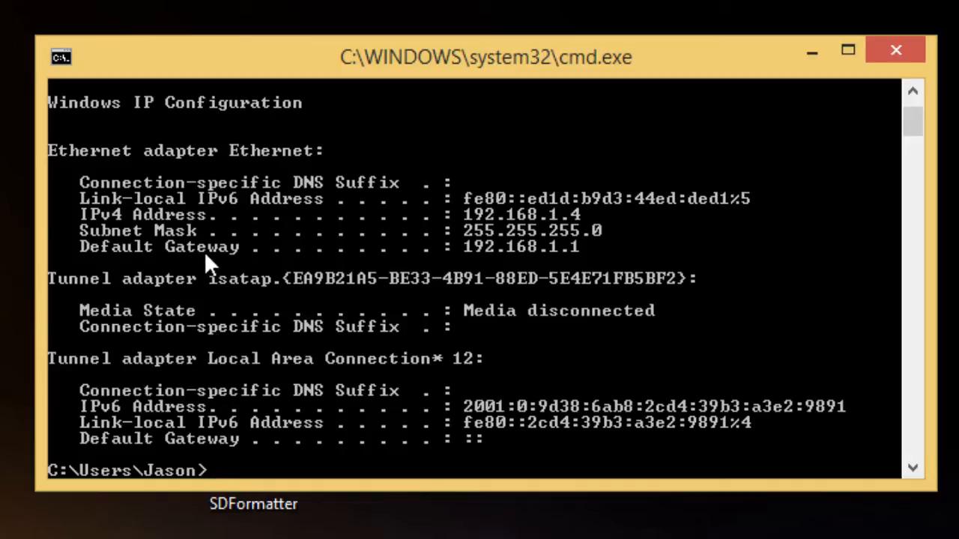
{"action": "mouse_move", "coordinate": [270, 270]}
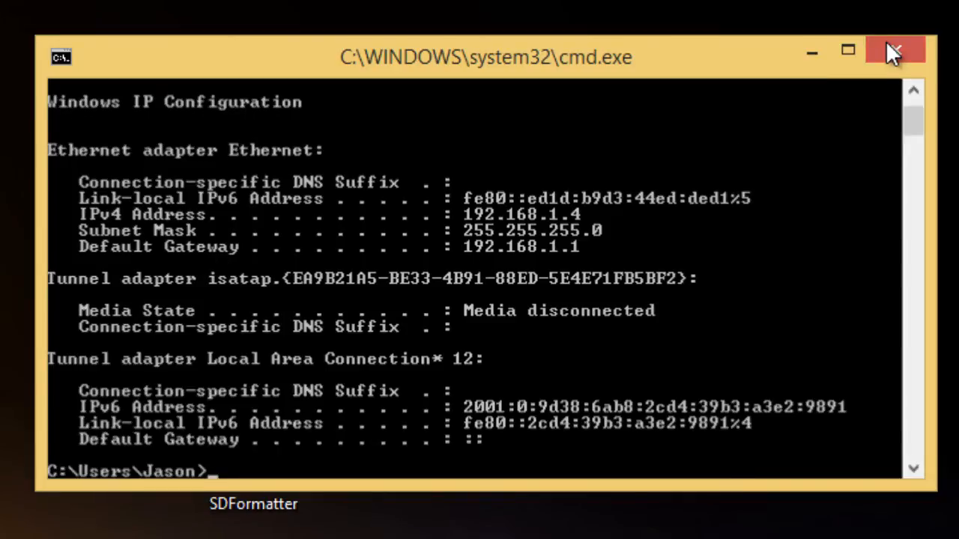
Close Command Prompt and load the router login page at 192.168.1.1 in Internet Explorer.
{"action": "left_click", "coordinate": [894, 50]}
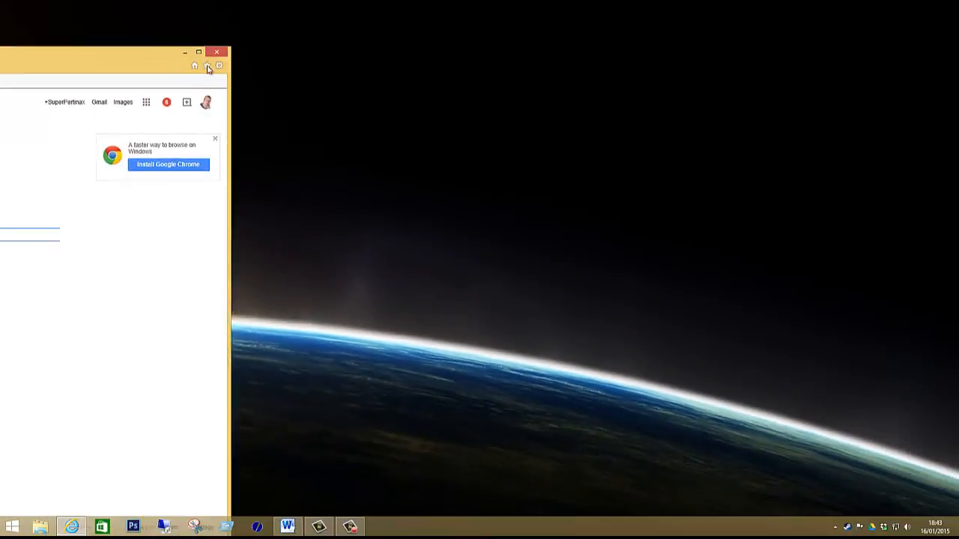
{"action": "left_click", "coordinate": [198, 51]}
{"action": "type", "text": "192.168.1.1"}
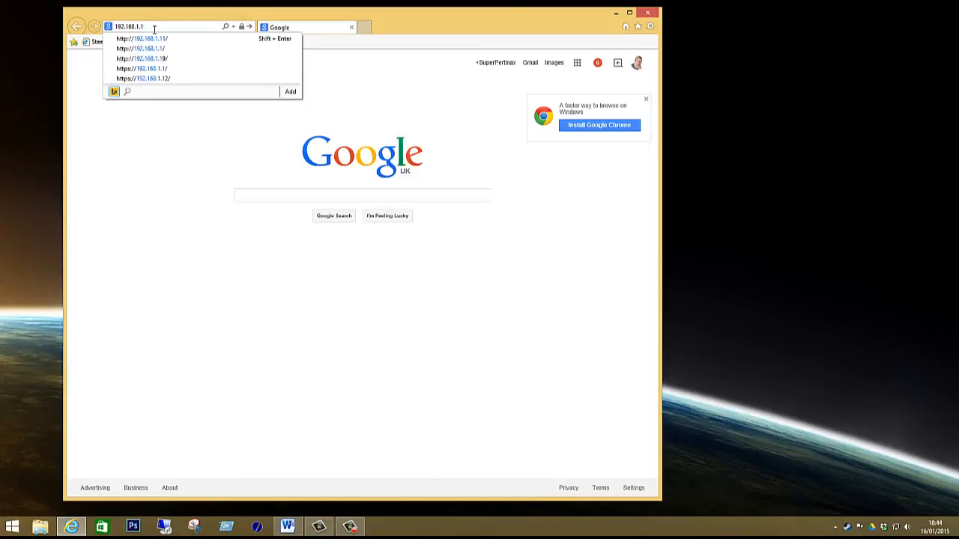
{"action": "left_click", "coordinate": [146, 38]}
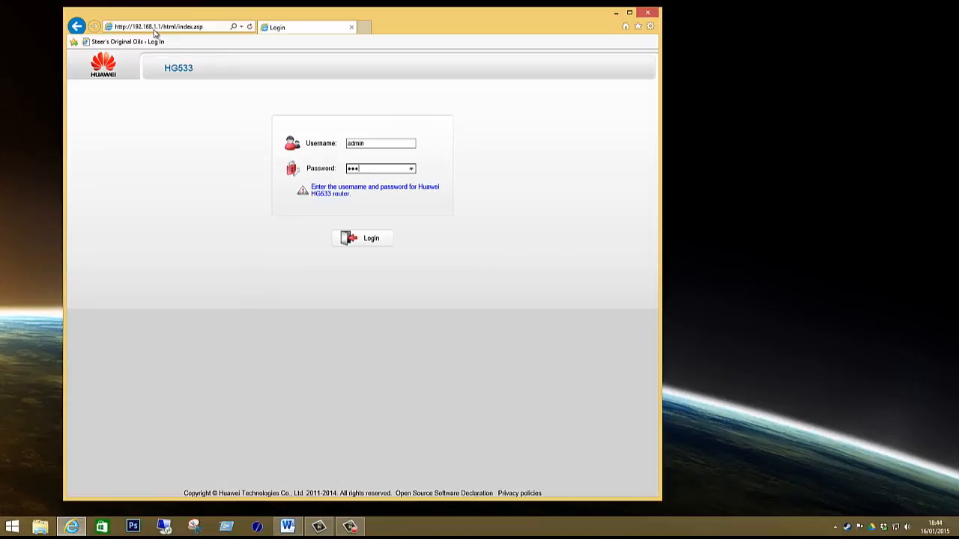
Log in as admin, enter Advanced, and accept the advanced-users warning.
{"action": "left_click", "coordinate": [362, 238]}
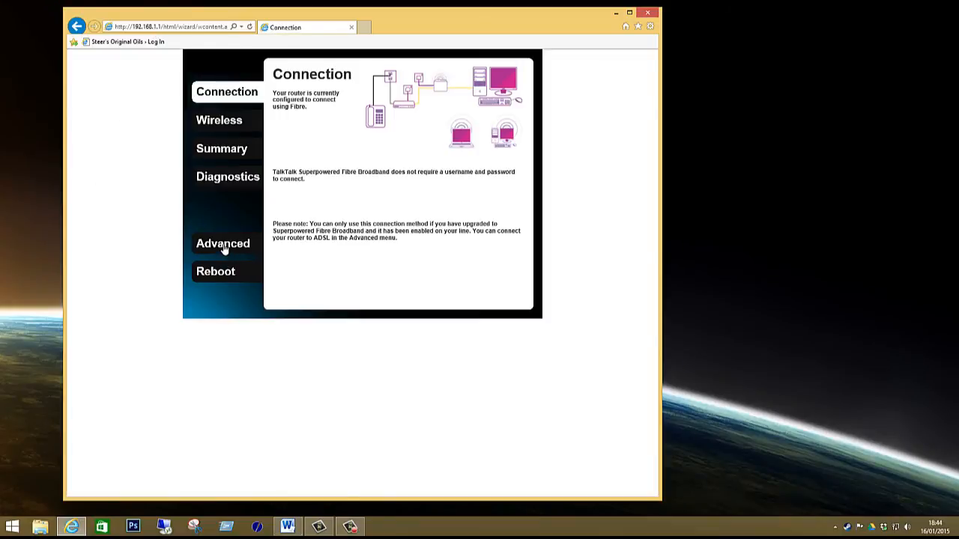
{"action": "left_click", "coordinate": [223, 244]}
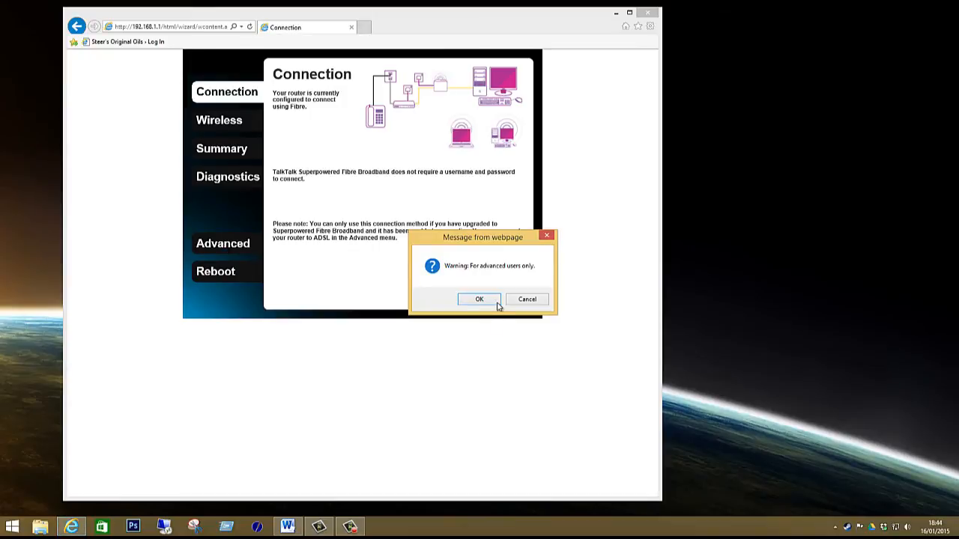
{"action": "left_click", "coordinate": [479, 299]}
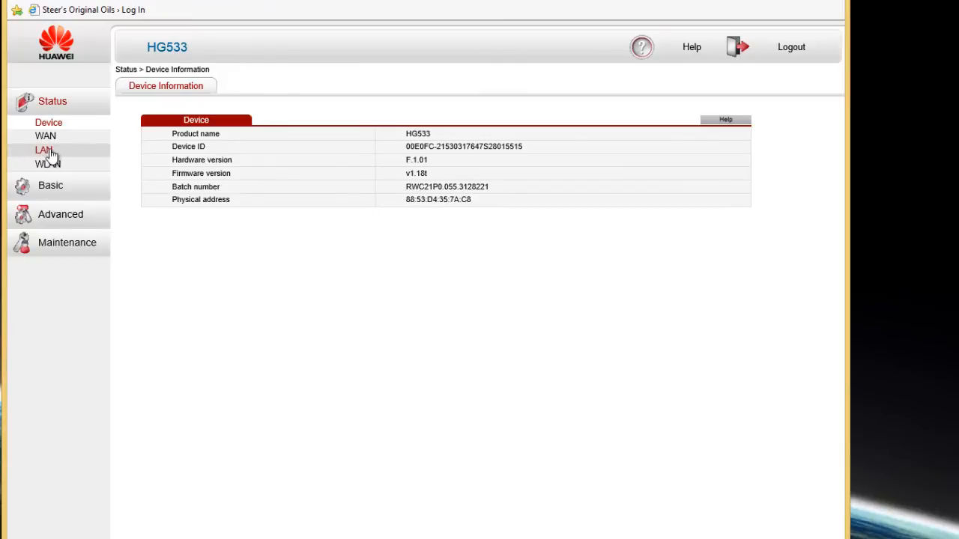
View Status > LAN Ethernet hosts, where MusicBox is listed at 192.168.1.11.
{"action": "left_click", "coordinate": [43, 150]}
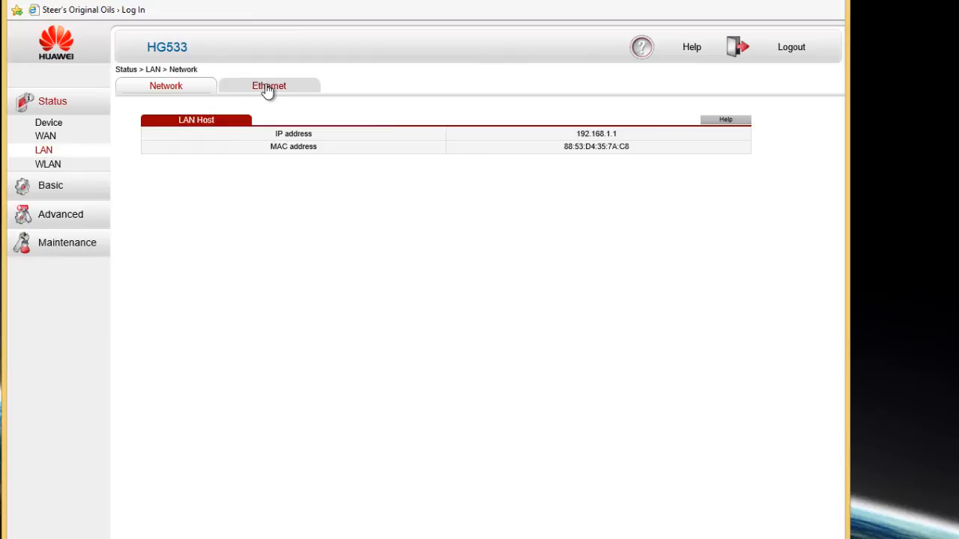
{"action": "left_click", "coordinate": [268, 85]}
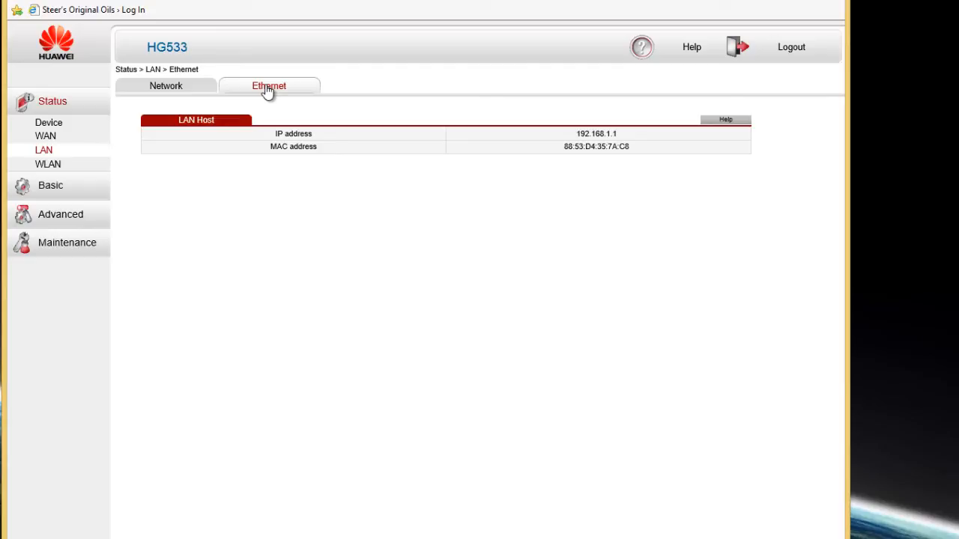
{"action": "left_click", "coordinate": [268, 85]}
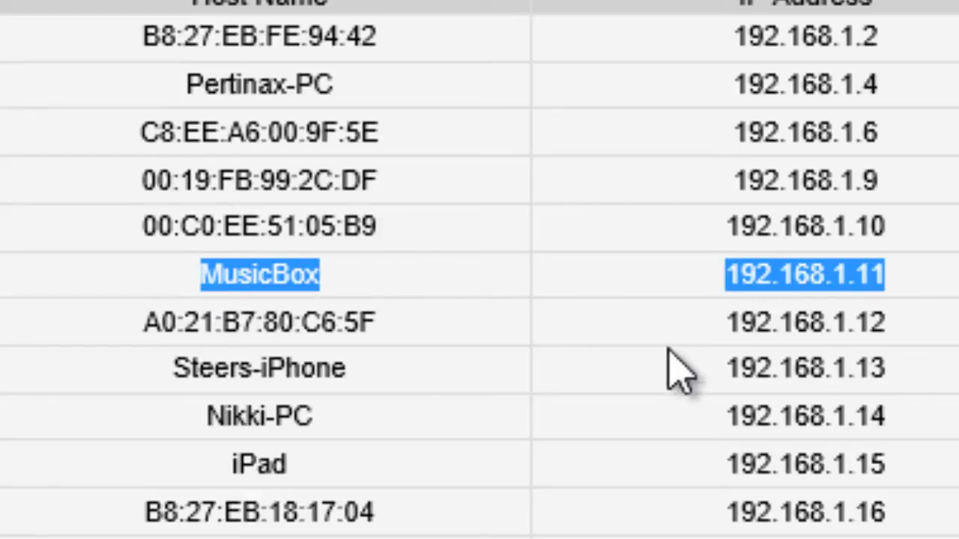
{"action": "mouse_move", "coordinate": [813, 318]}
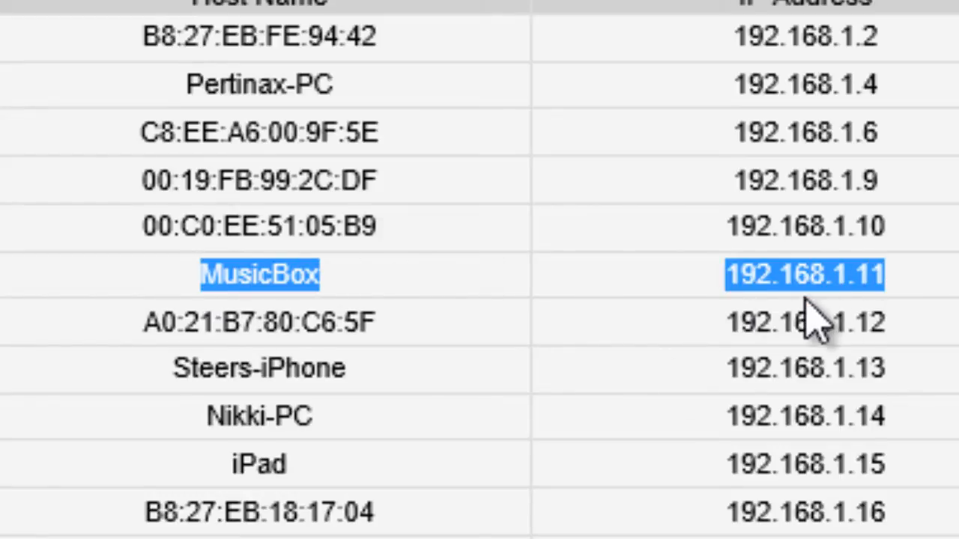
{"action": "mouse_move", "coordinate": [835, 292]}
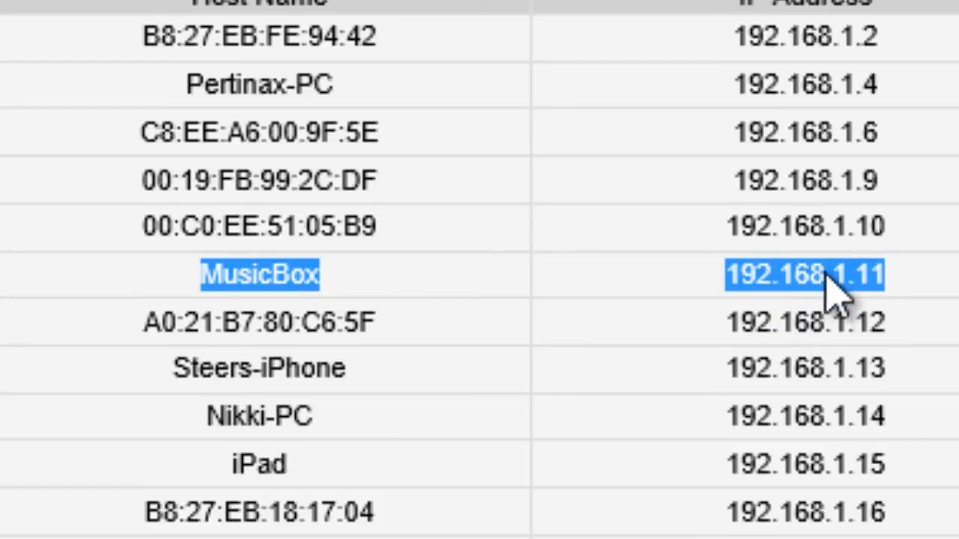
{"action": "mouse_move", "coordinate": [884, 314]}
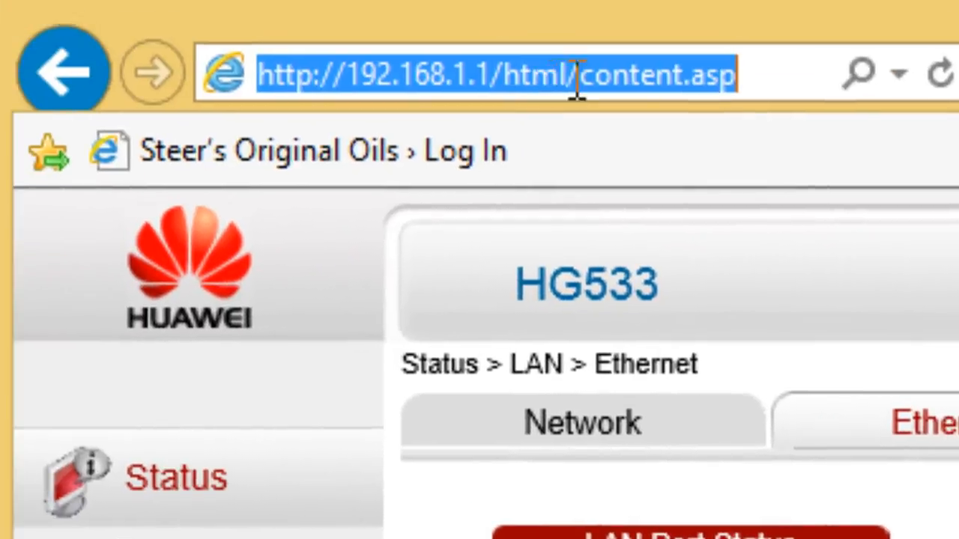
Open PiMusicBox at 192.168.1.11, play the Pinguin Radio stream, then pause it.
{"action": "type", "text": "192.168.1.1/"}
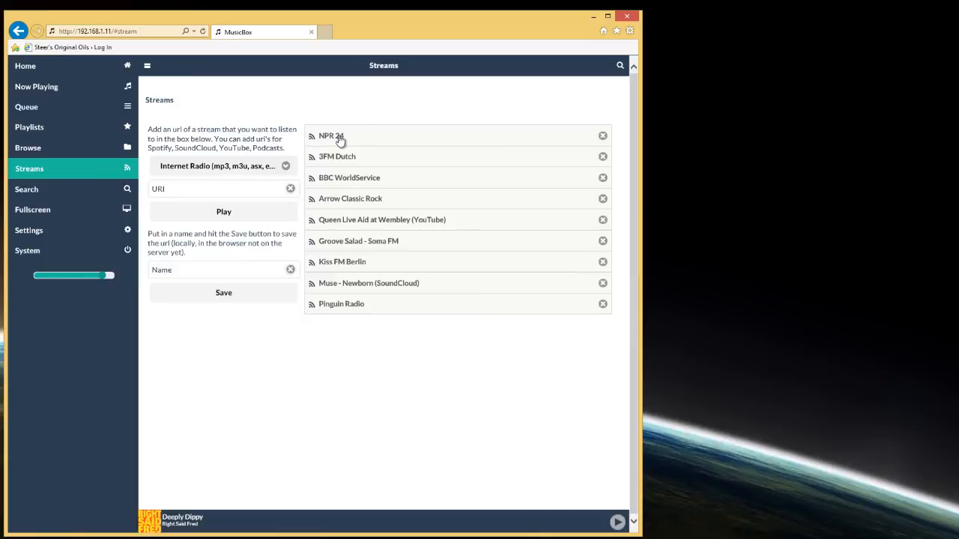
{"action": "mouse_move", "coordinate": [329, 209]}
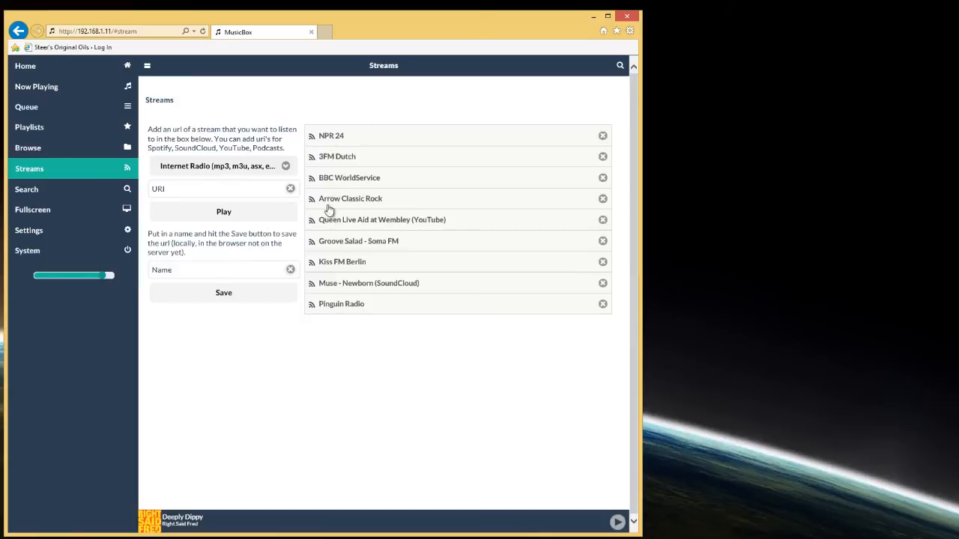
{"action": "left_click", "coordinate": [340, 303]}
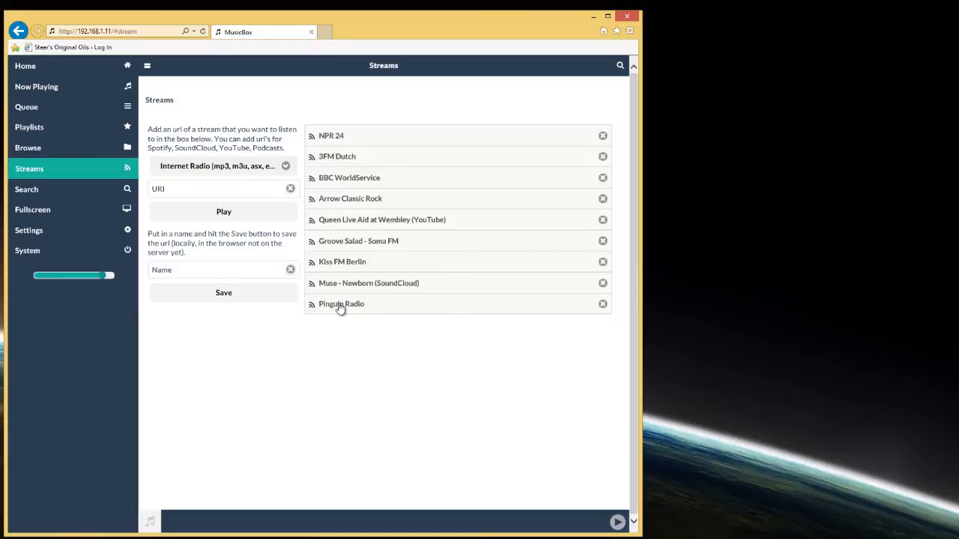
{"action": "mouse_move", "coordinate": [202, 530]}
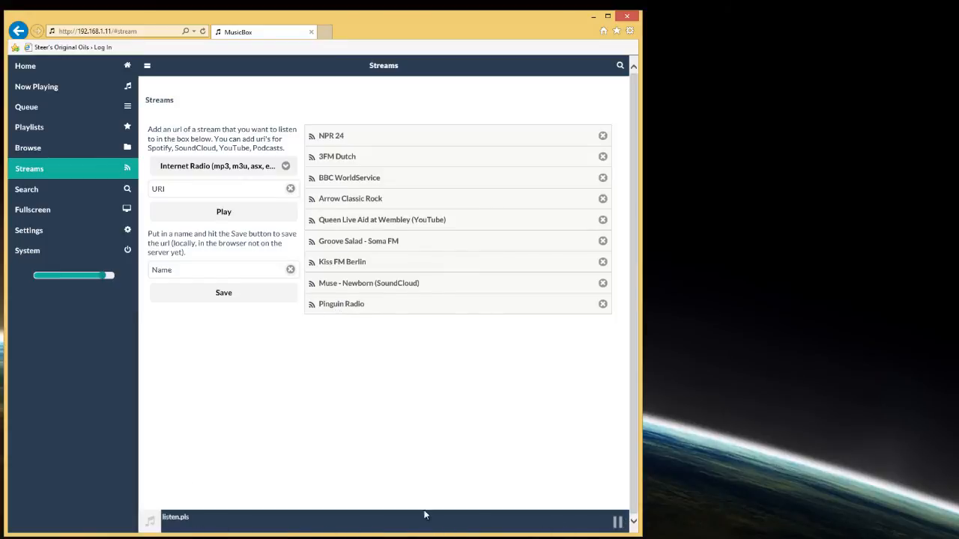
{"action": "left_click", "coordinate": [616, 522]}
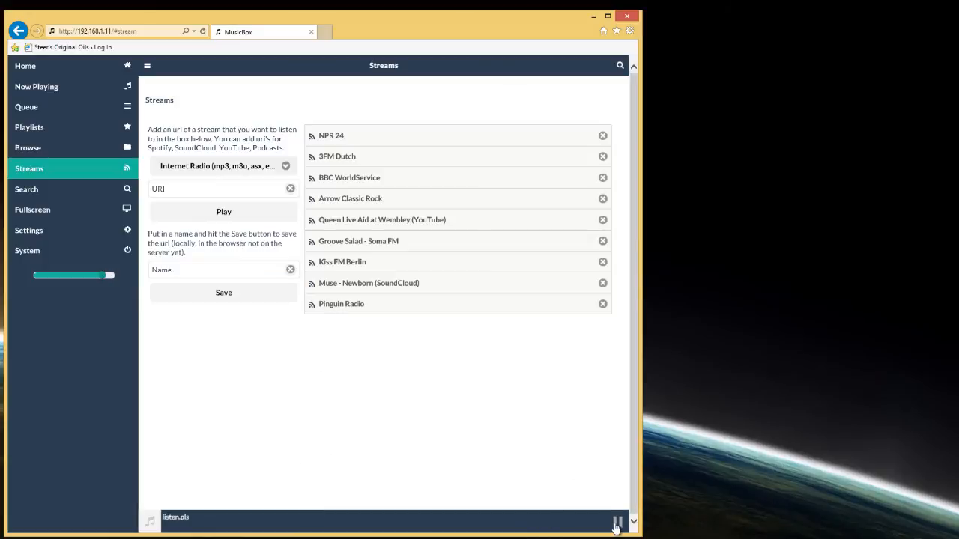
{"action": "left_click", "coordinate": [616, 522]}
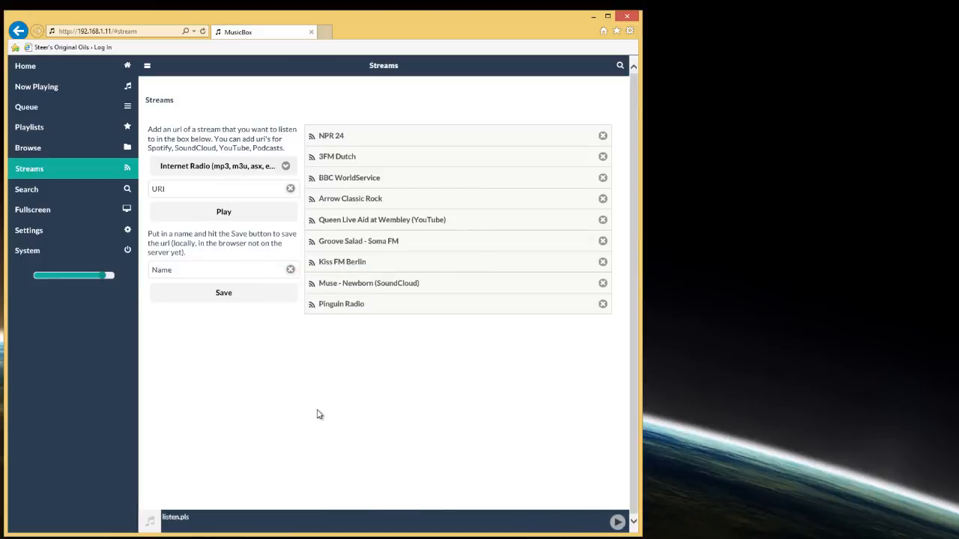
From Home, go to Playlists and open Jasons Faves to list its tracks.
{"action": "left_click", "coordinate": [26, 66]}
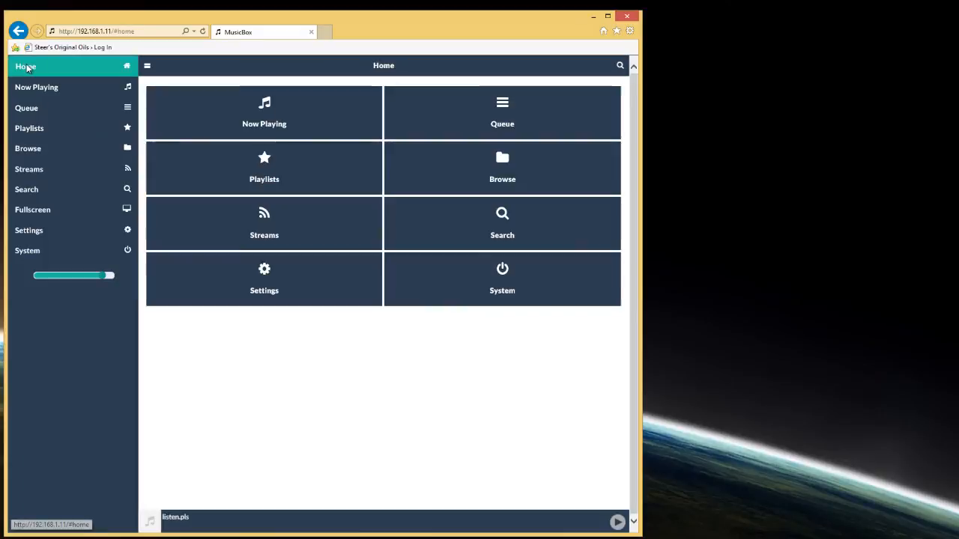
{"action": "mouse_move", "coordinate": [157, 235]}
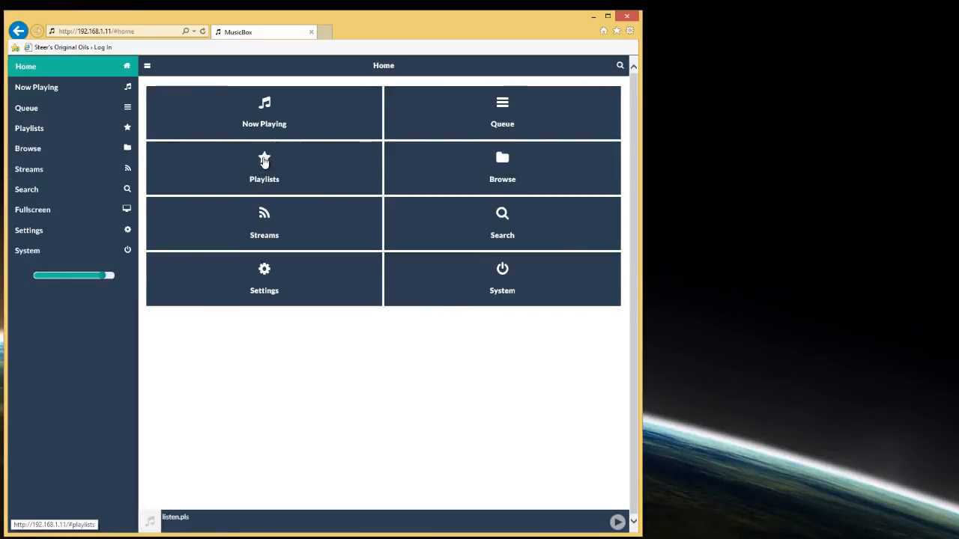
{"action": "left_click", "coordinate": [263, 167]}
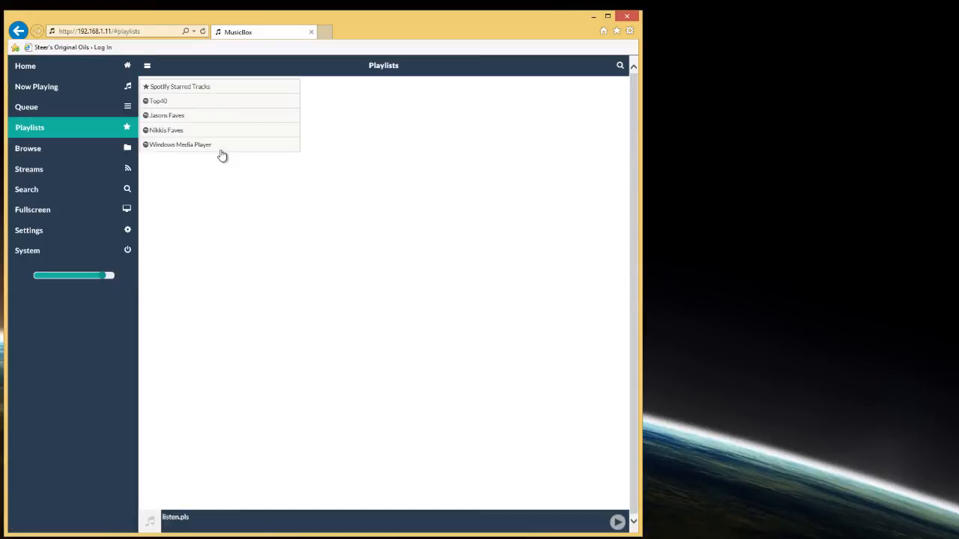
{"action": "mouse_move", "coordinate": [160, 110]}
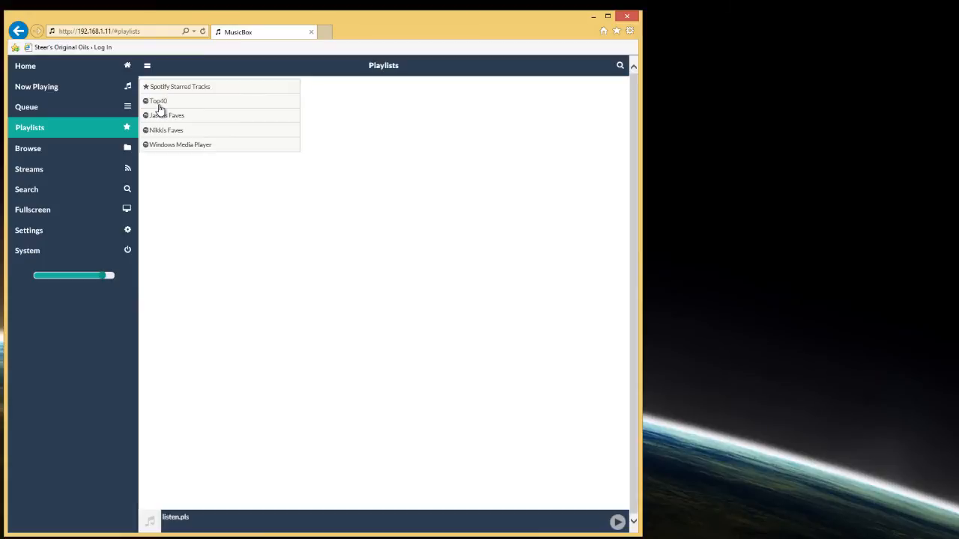
{"action": "mouse_move", "coordinate": [258, 219]}
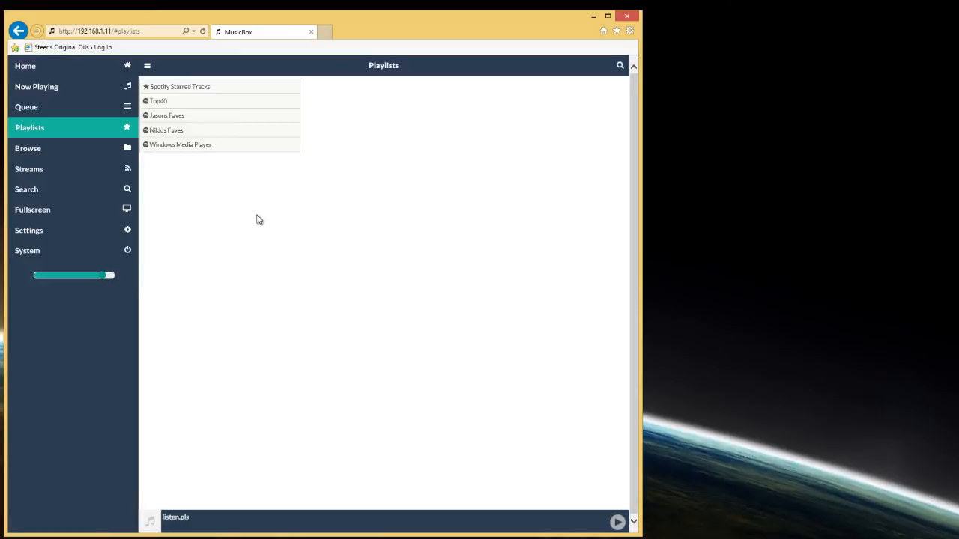
{"action": "mouse_move", "coordinate": [161, 115]}
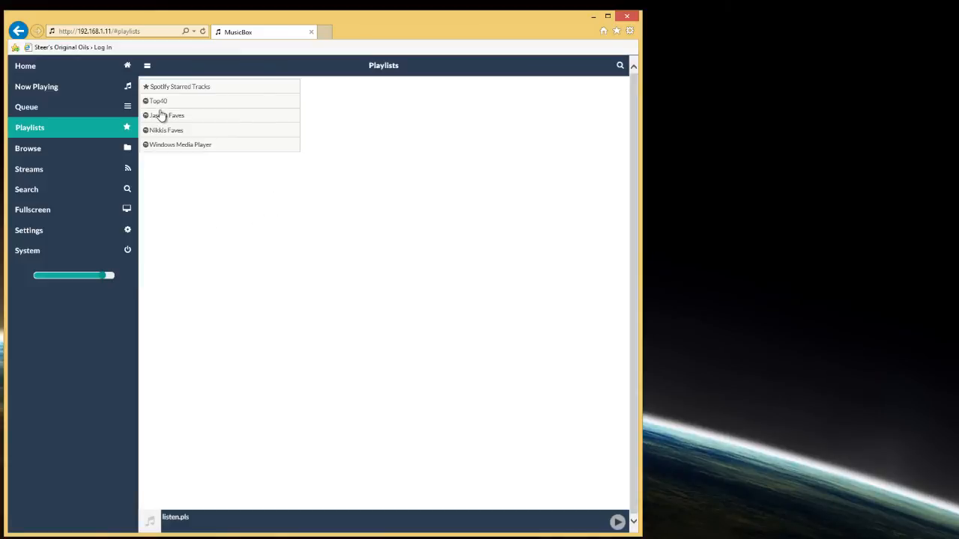
{"action": "mouse_move", "coordinate": [164, 118]}
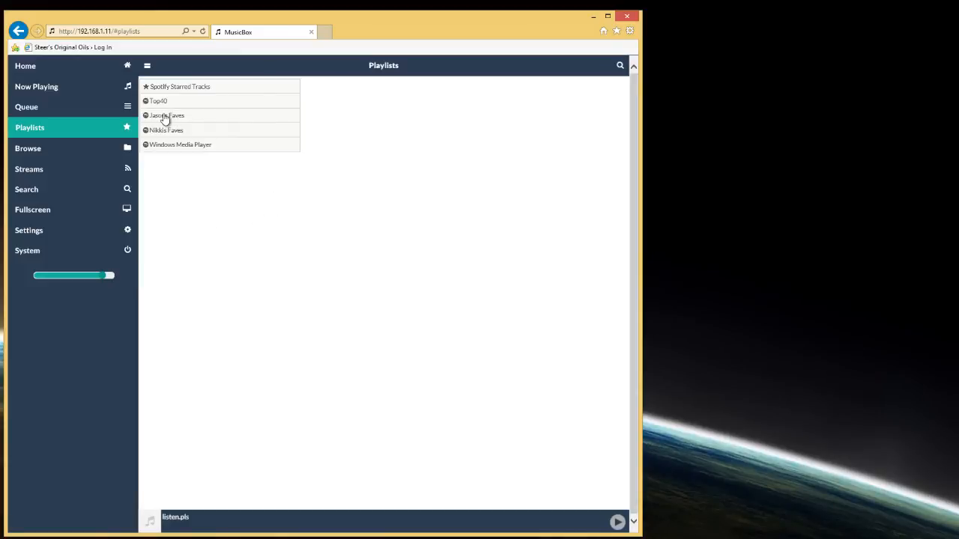
{"action": "left_click", "coordinate": [165, 116]}
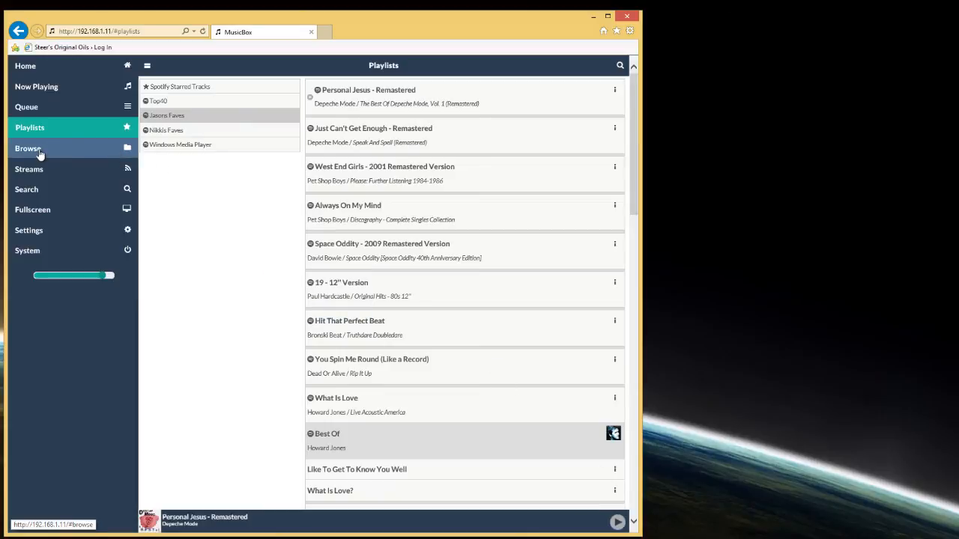
Browse Local media by Artists, listing folders from Iggy Azalea through ATV.
{"action": "left_click", "coordinate": [29, 147]}
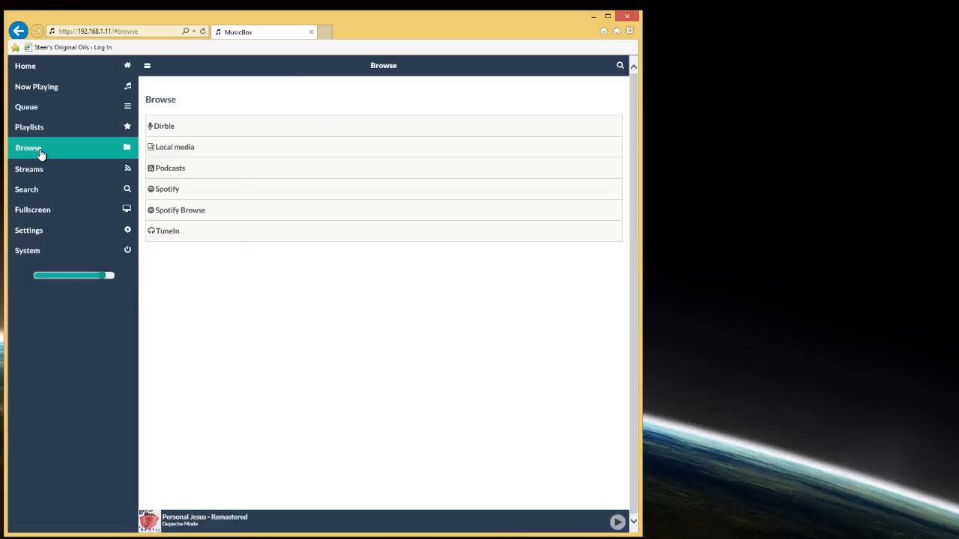
{"action": "mouse_move", "coordinate": [174, 147]}
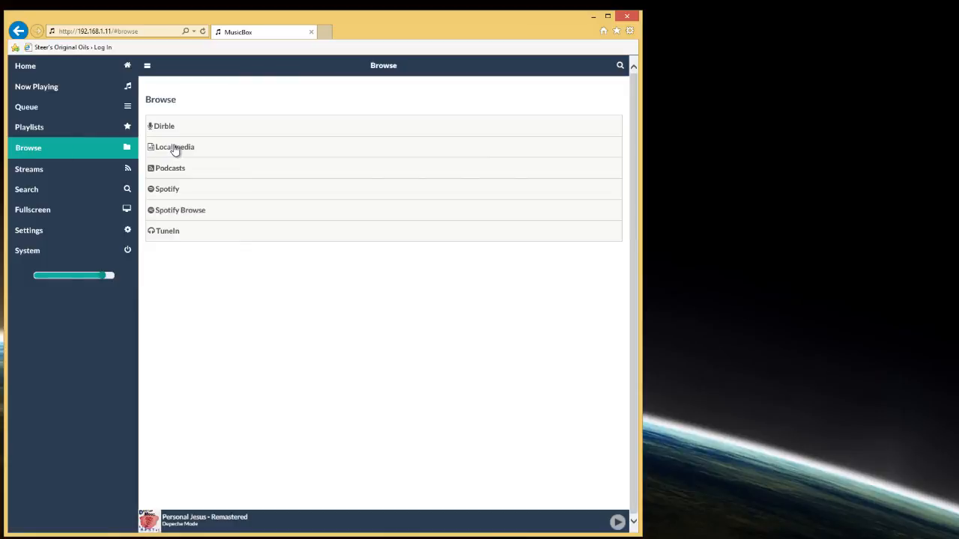
{"action": "left_click", "coordinate": [174, 146]}
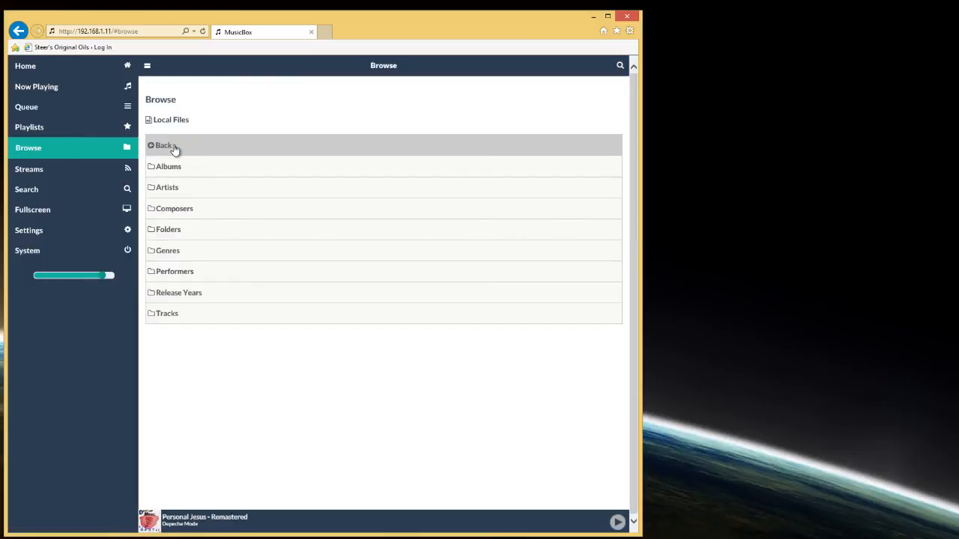
{"action": "mouse_move", "coordinate": [153, 197]}
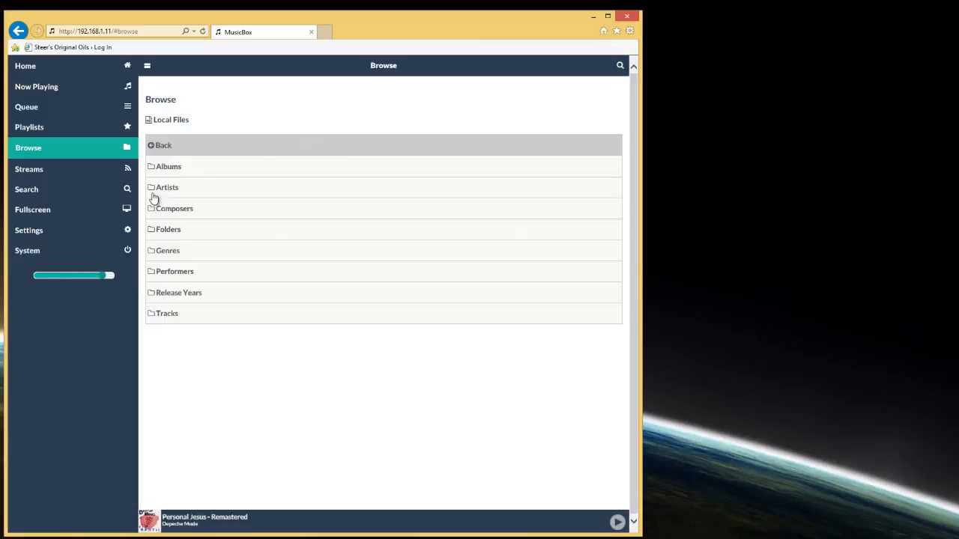
{"action": "mouse_move", "coordinate": [168, 169]}
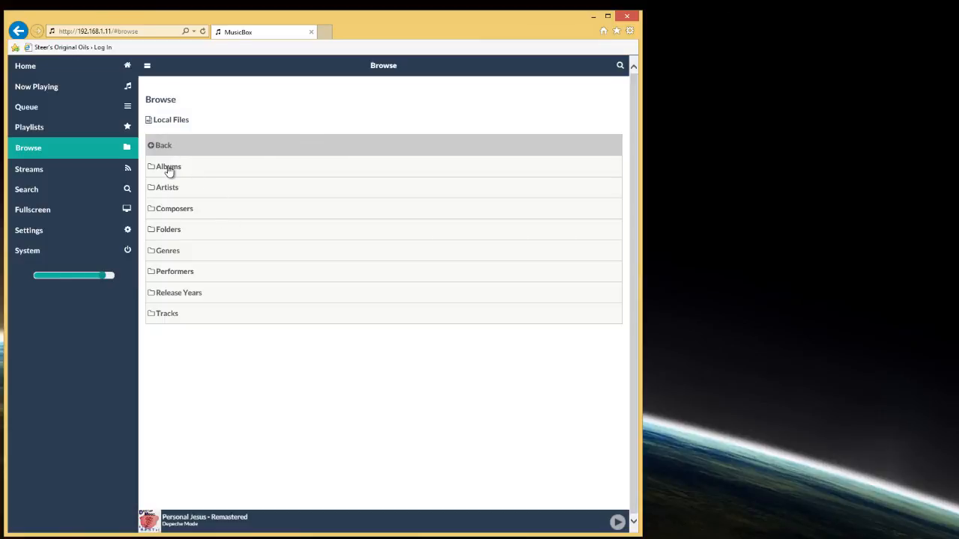
{"action": "left_click", "coordinate": [167, 187]}
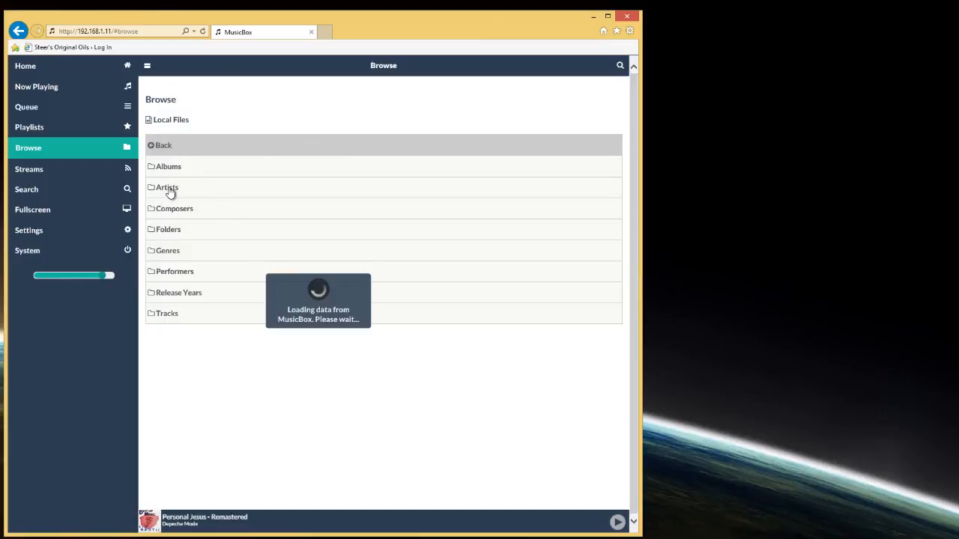
{"action": "left_click", "coordinate": [167, 187]}
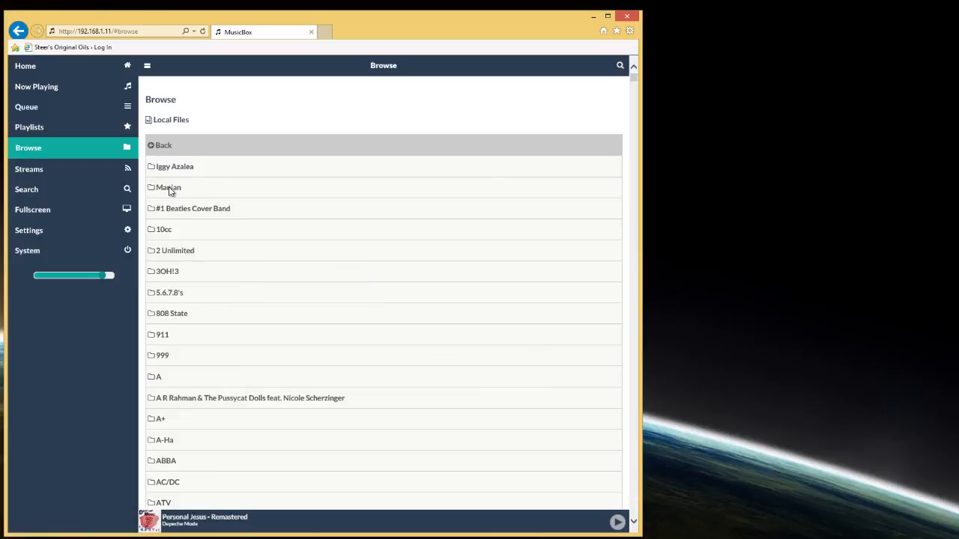
{"action": "mouse_move", "coordinate": [166, 353]}
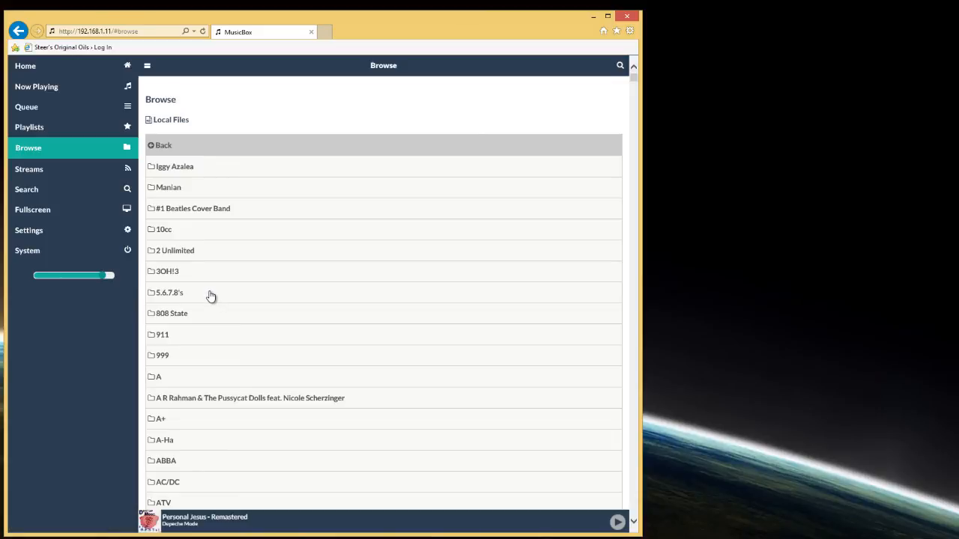
{"action": "mouse_move", "coordinate": [213, 301]}
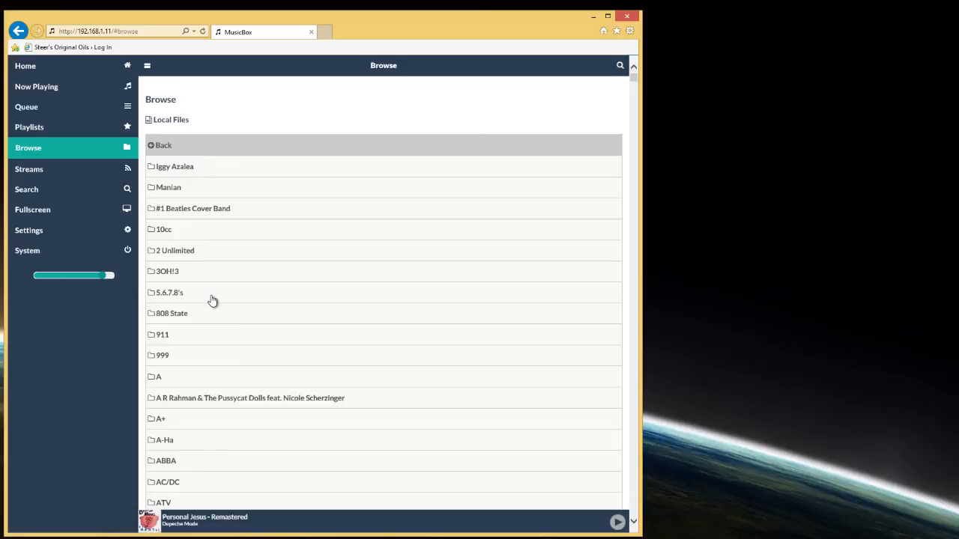